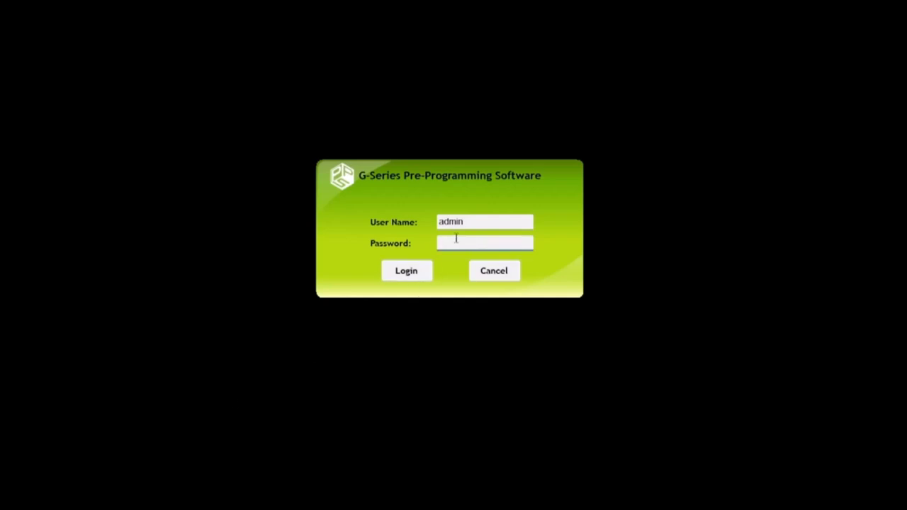
# Step: Enter the admin user name and password and log in
pyautogui.write('password')
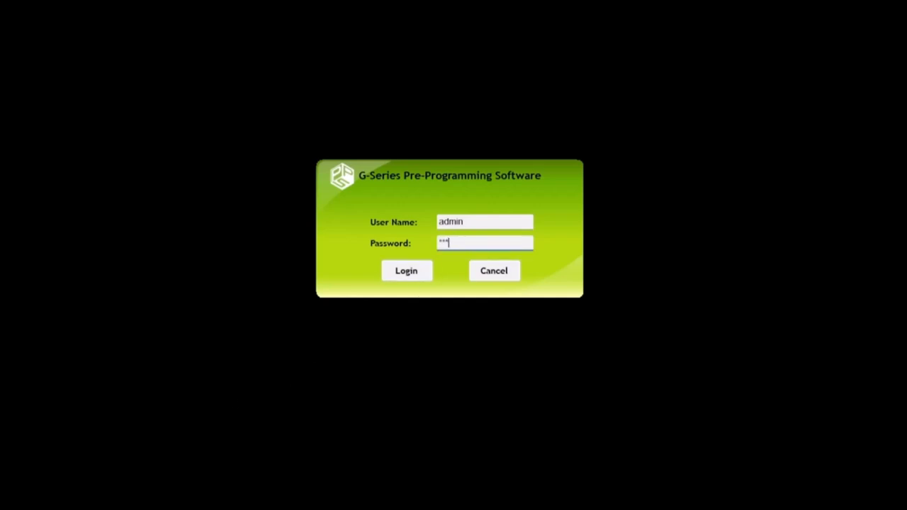
pyautogui.write('**')
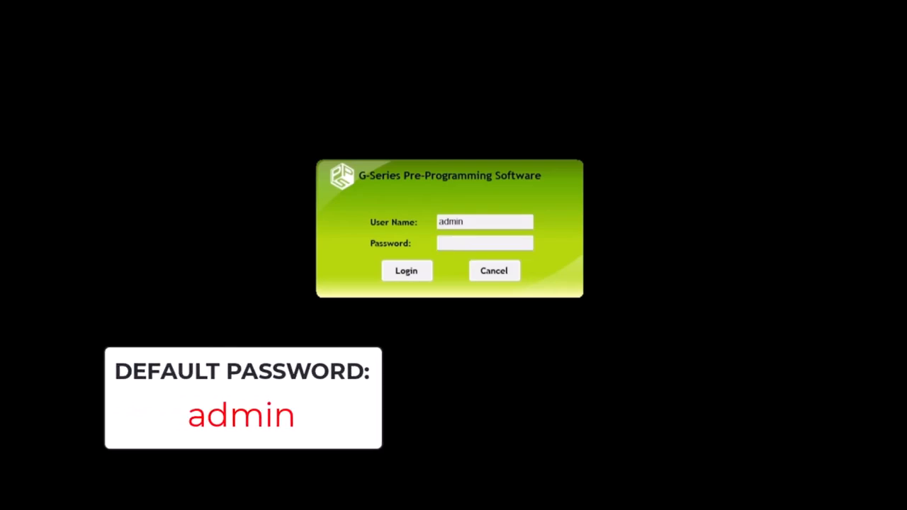
pyautogui.click(406, 270)
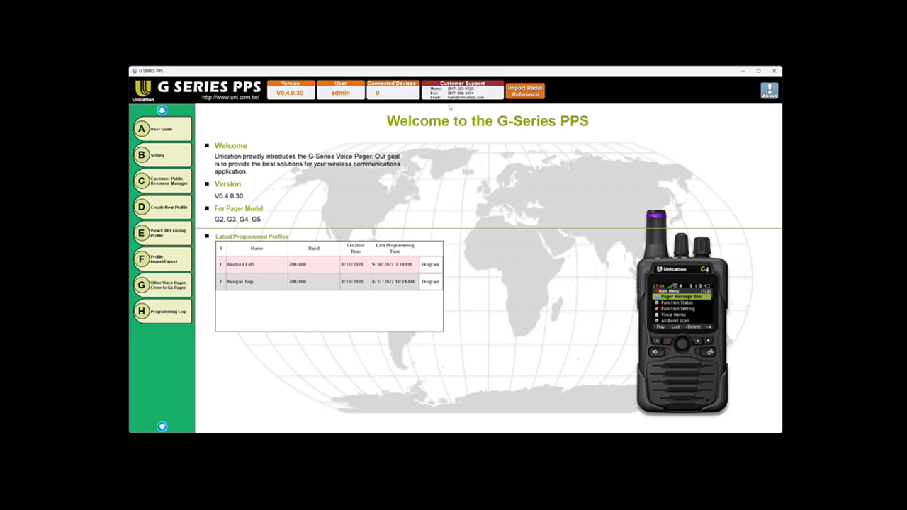
pyautogui.moveTo(449, 106)
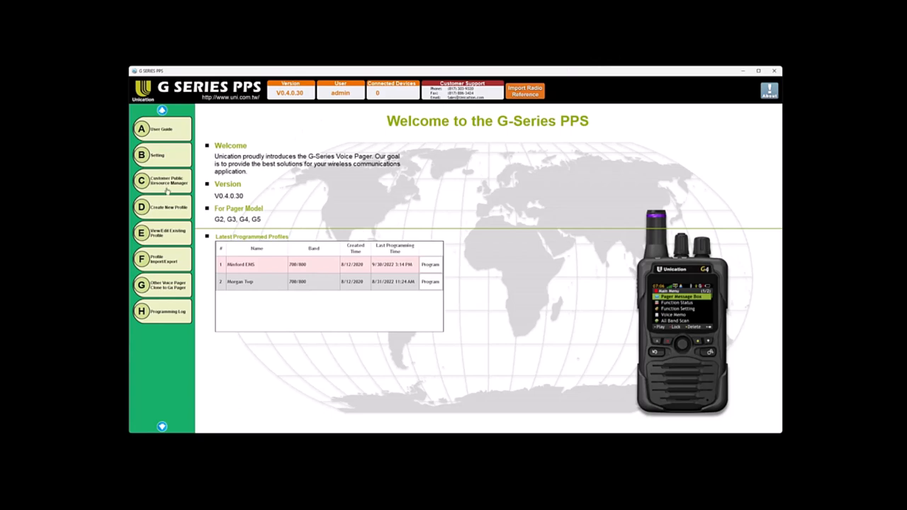
# Step: Open the Customer Public Resource Manager section from the left sidebar
pyautogui.click(161, 181)
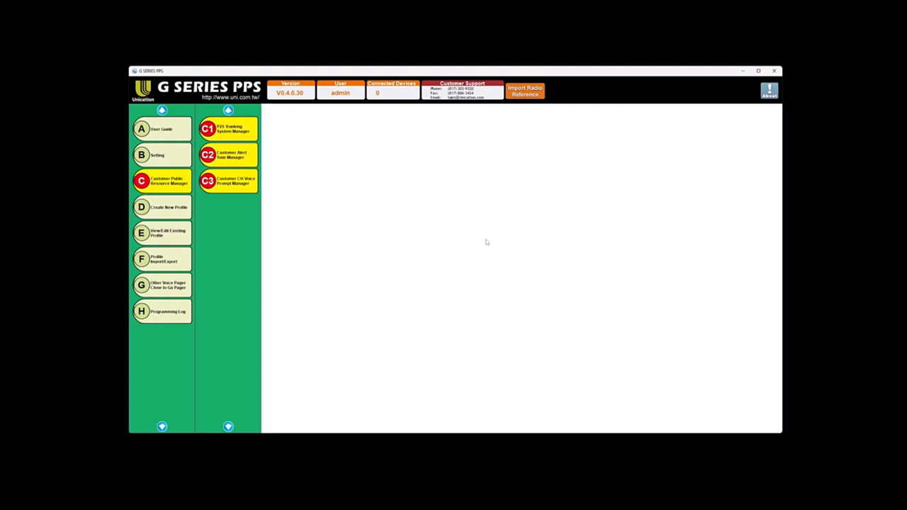
pyautogui.moveTo(268, 130)
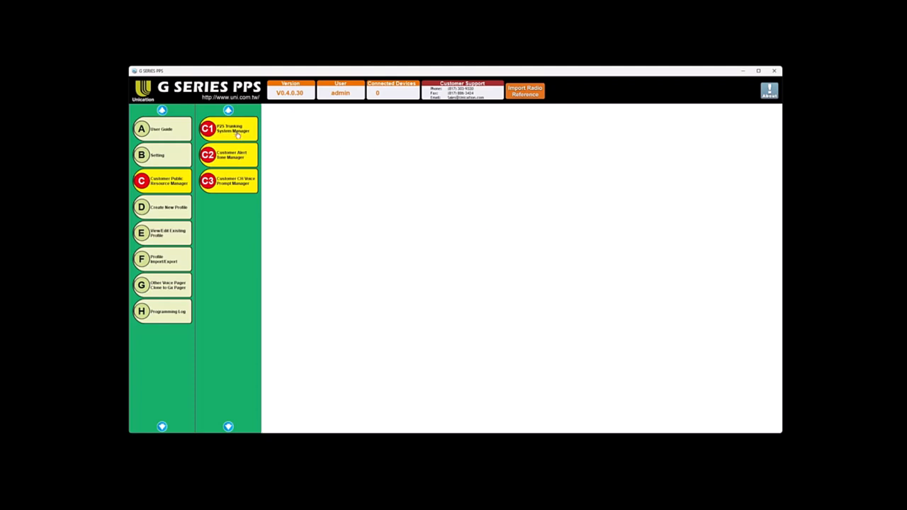
# Step: Open the C1 P25 Trunking System Manager to see the Ohio MARCS-IP system
pyautogui.click(228, 129)
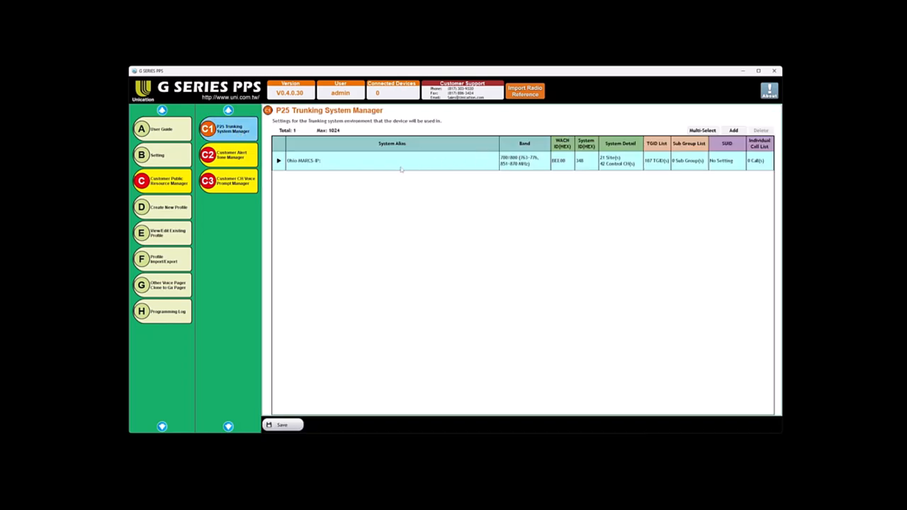
pyautogui.moveTo(504, 223)
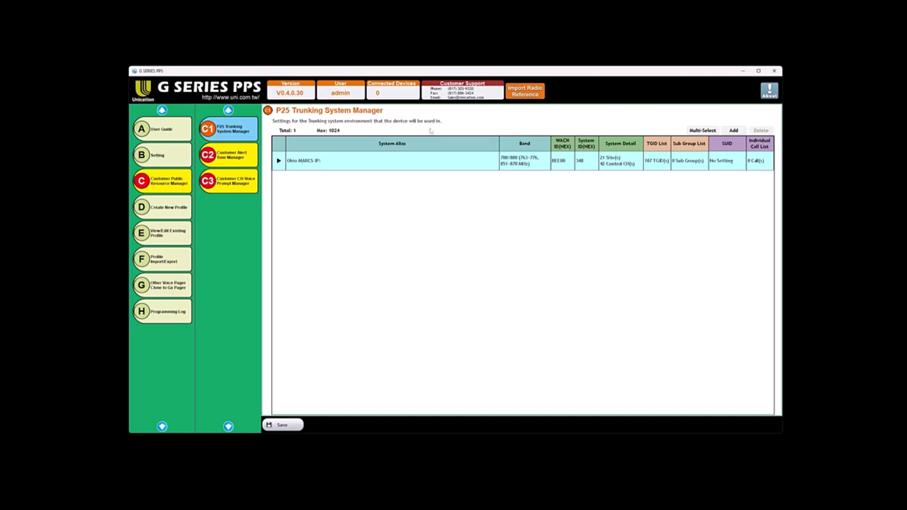
pyautogui.moveTo(342, 174)
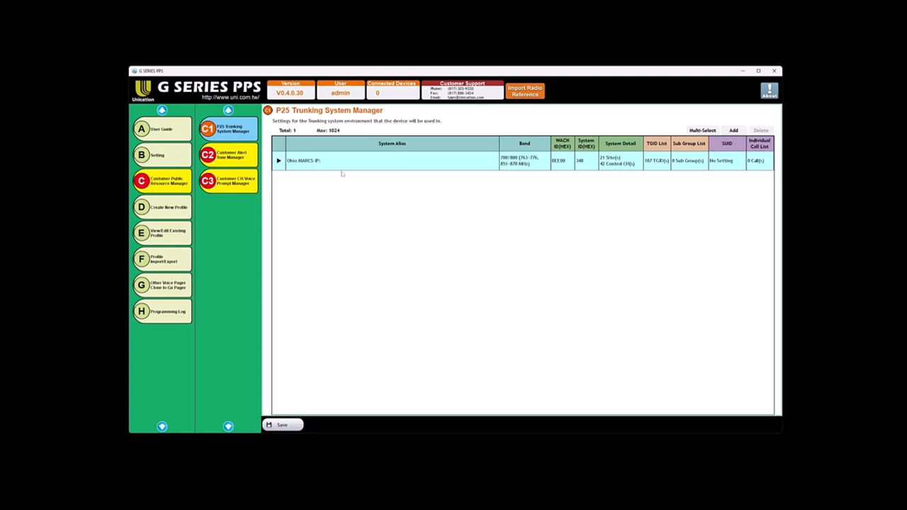
pyautogui.moveTo(530, 103)
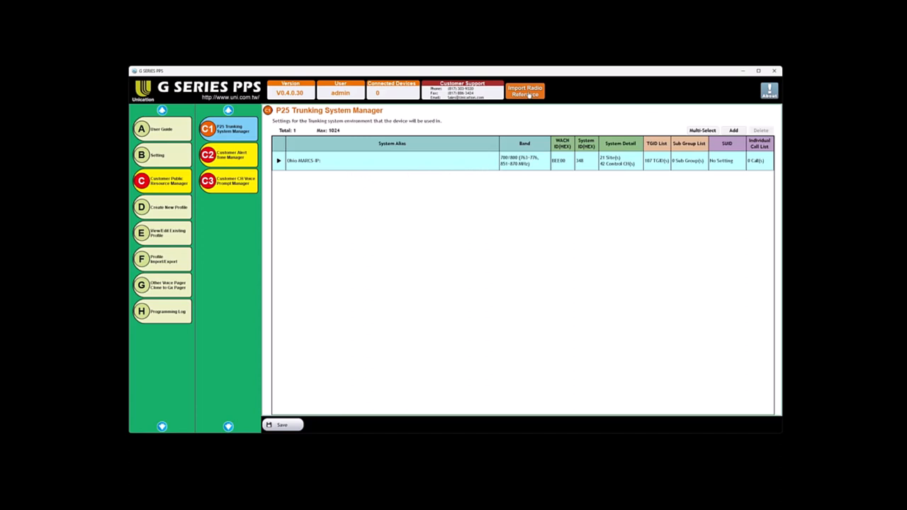
pyautogui.click(525, 91)
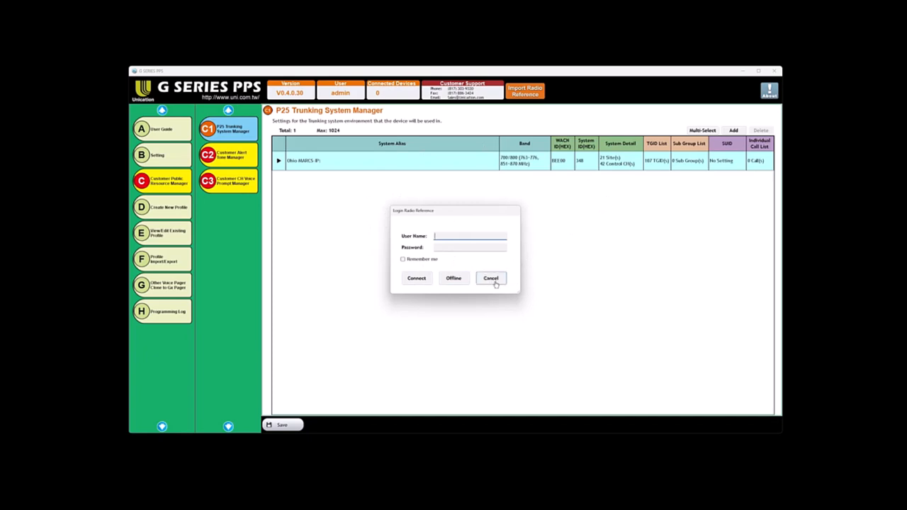
pyautogui.moveTo(493, 284)
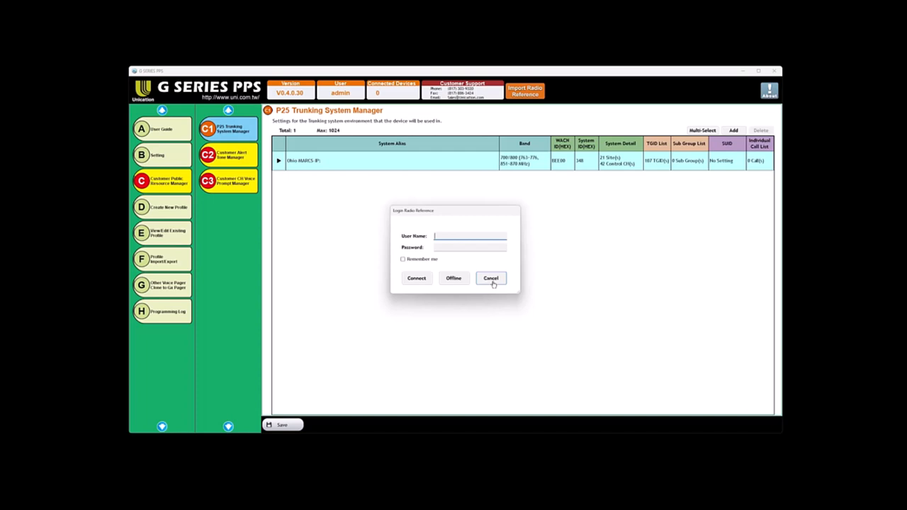
pyautogui.click(490, 278)
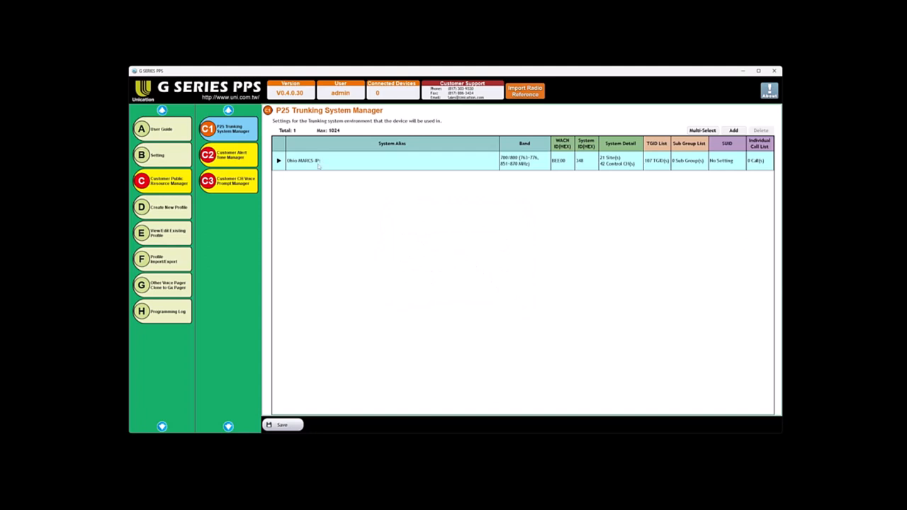
pyautogui.moveTo(312, 192)
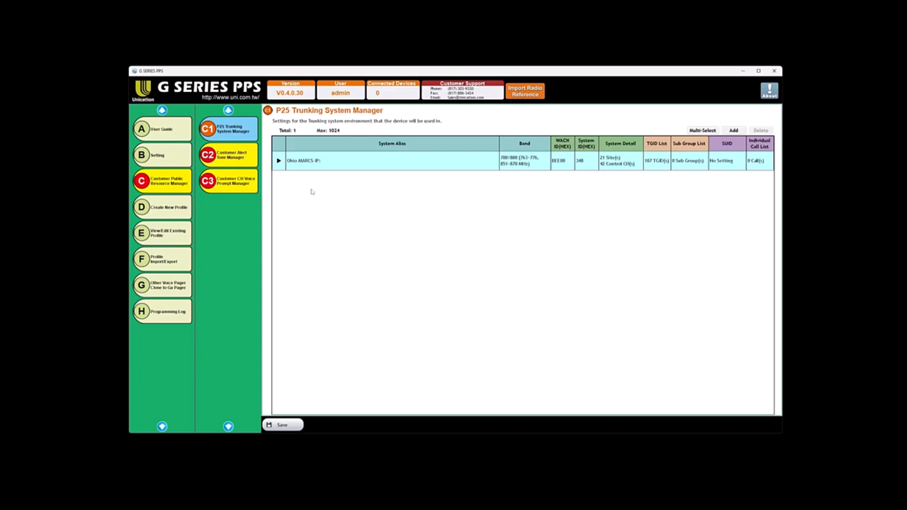
pyautogui.moveTo(544, 205)
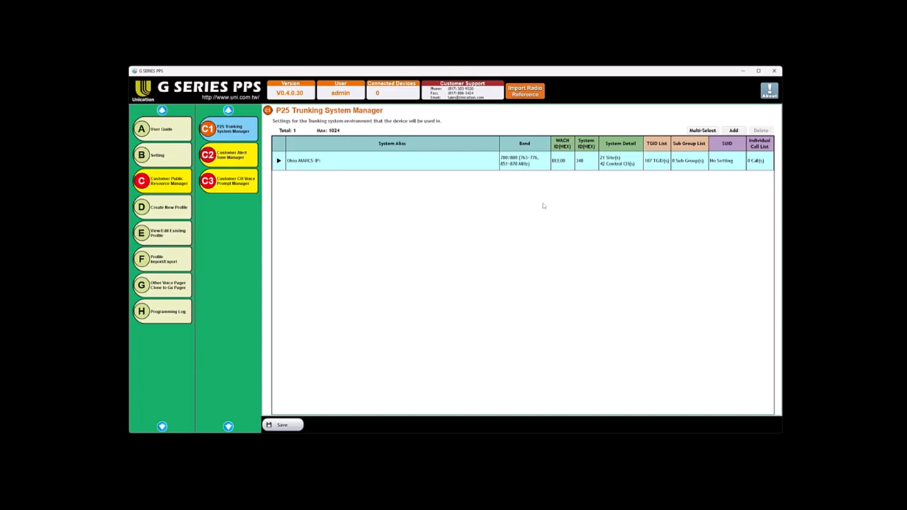
pyautogui.moveTo(568, 196)
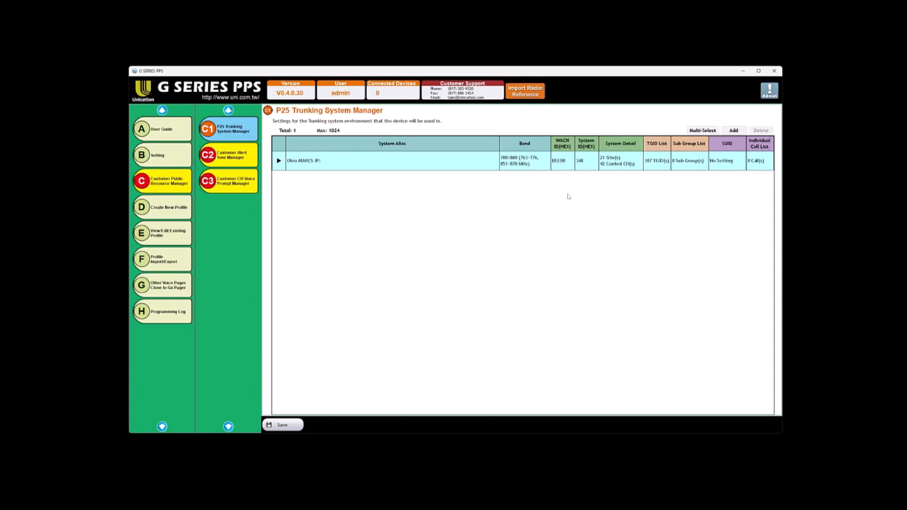
pyautogui.moveTo(618, 192)
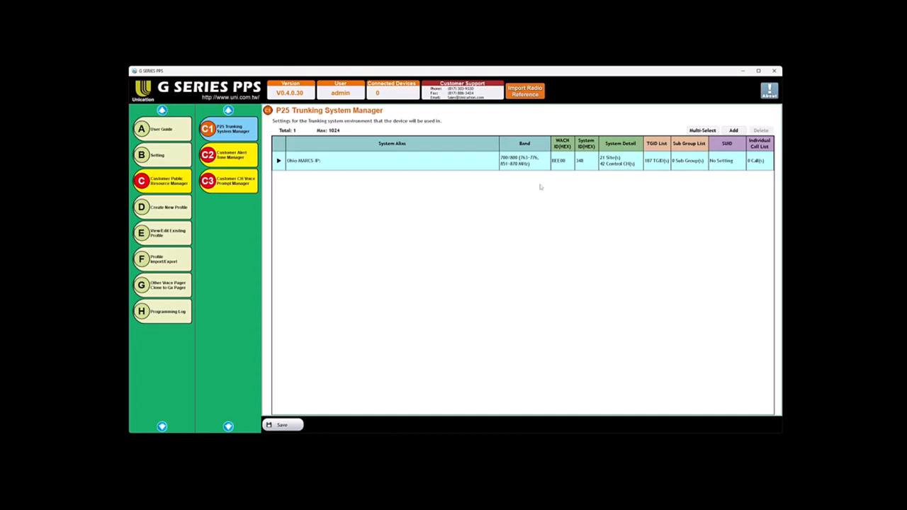
pyautogui.moveTo(321, 172)
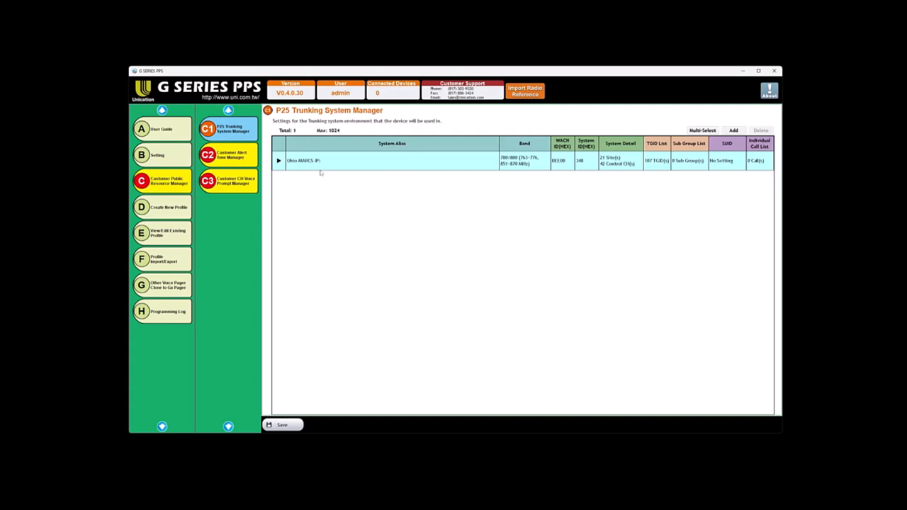
pyautogui.moveTo(620, 169)
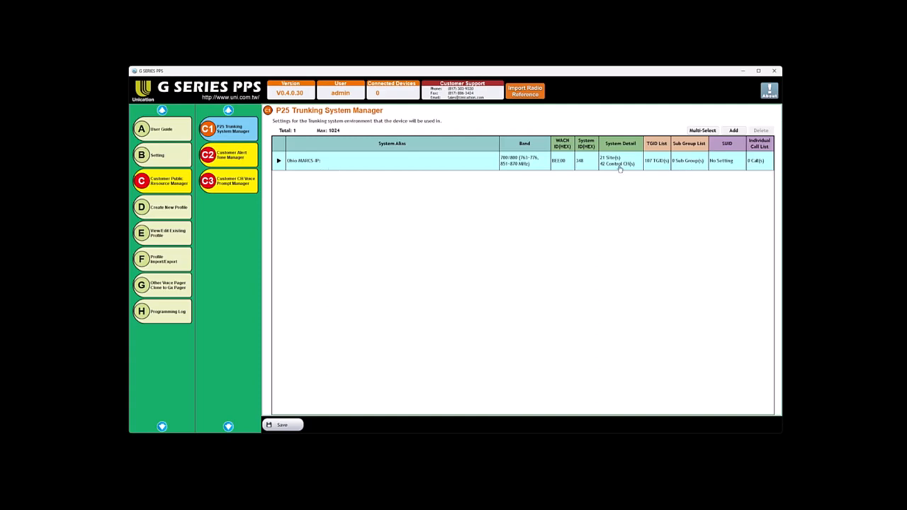
pyautogui.moveTo(620, 160)
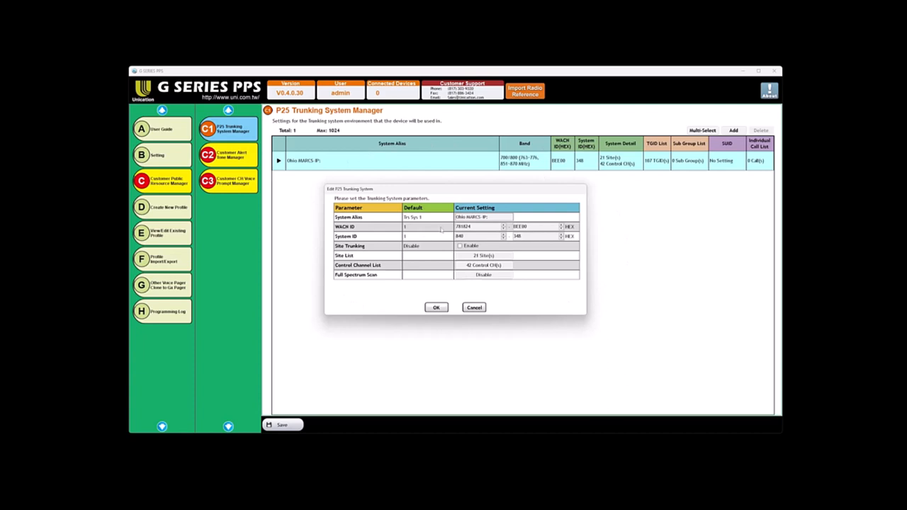
pyautogui.moveTo(427, 254)
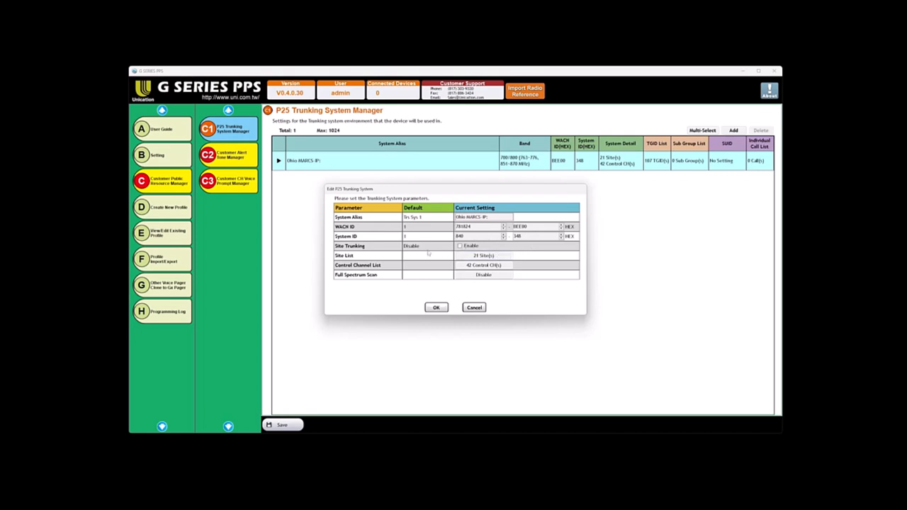
# Step: Open the Ohio MARCS-IP system's site list
pyautogui.click(484, 255)
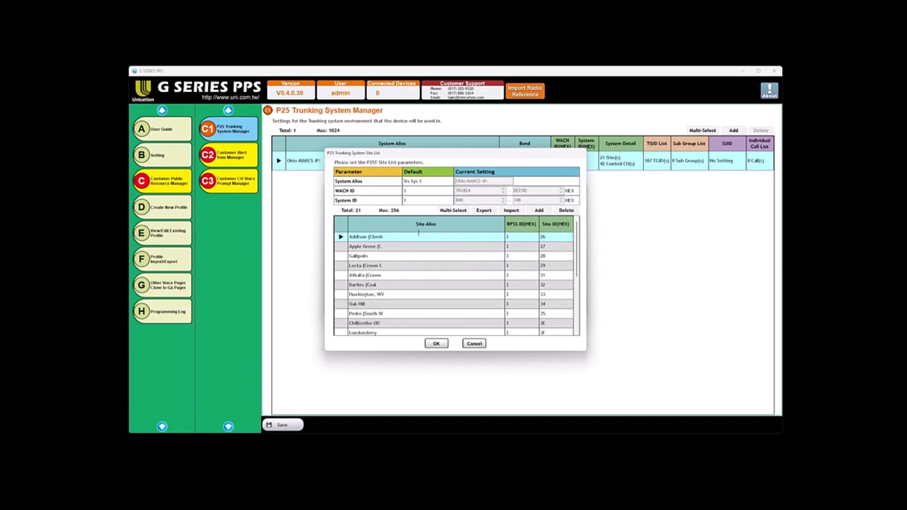
# Step: Scroll through all 21 sites, Addison through South Webster
pyautogui.scroll(-3)
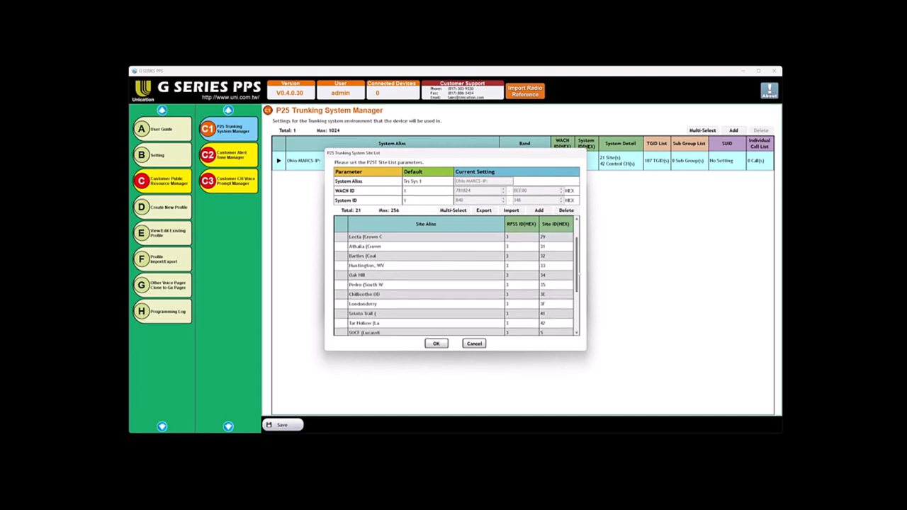
pyautogui.scroll(-3)
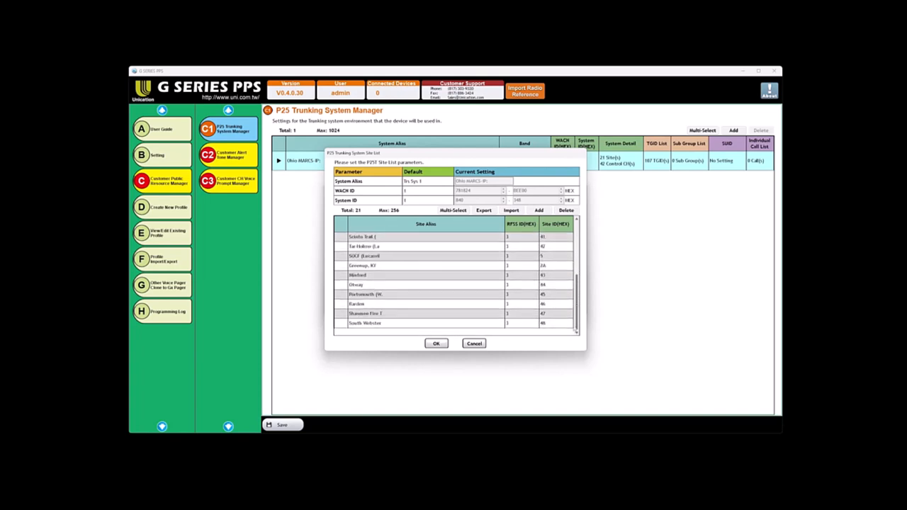
pyautogui.scroll(-3)
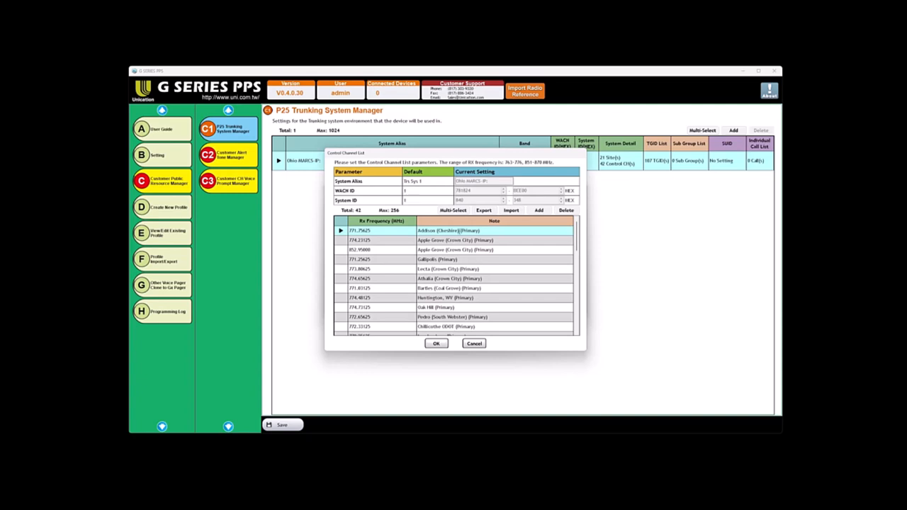
# Step: Browse the 42 control channel frequencies and close the list with OK
pyautogui.scroll(-3)
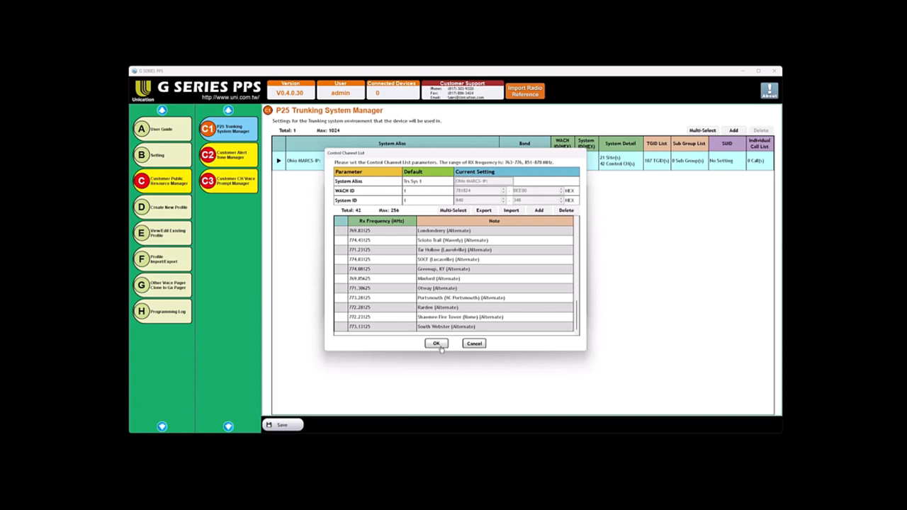
pyautogui.click(436, 343)
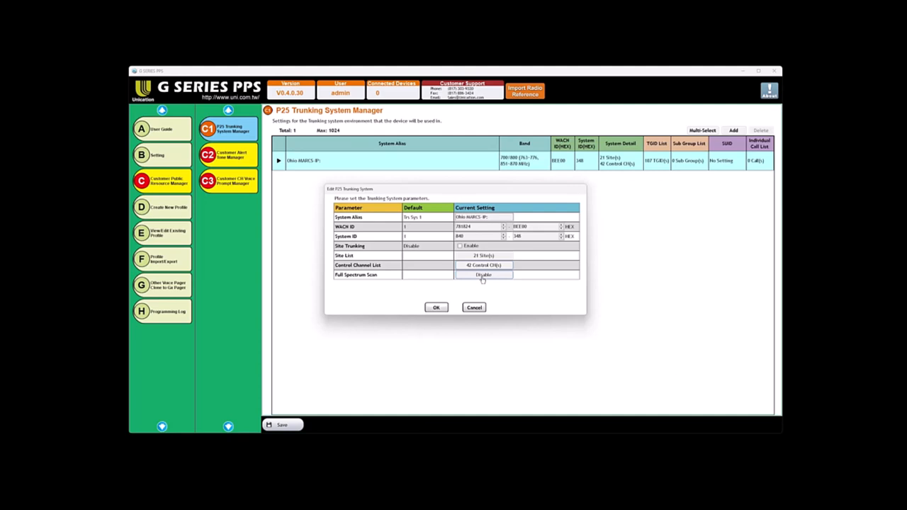
# Step: Review the Full Spectrum Scan settings, leave scanning disabled, and close the dialogs
pyautogui.click(484, 275)
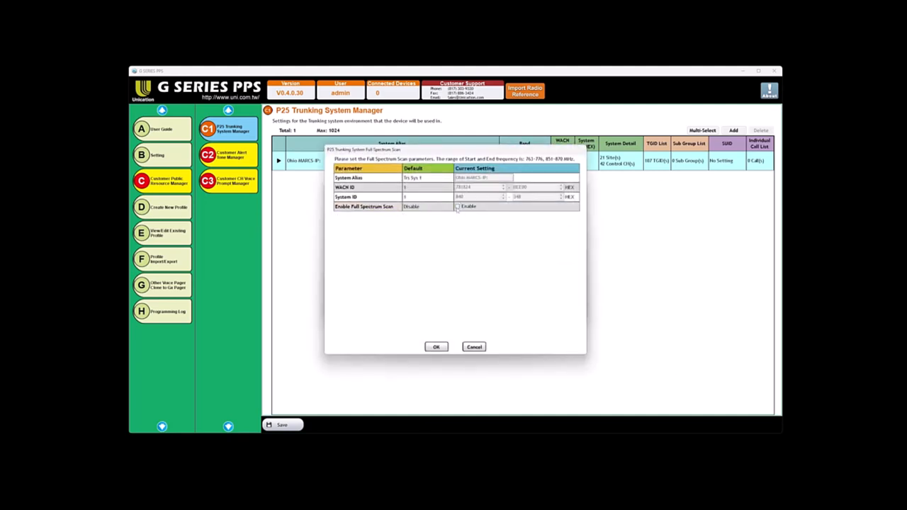
pyautogui.click(457, 207)
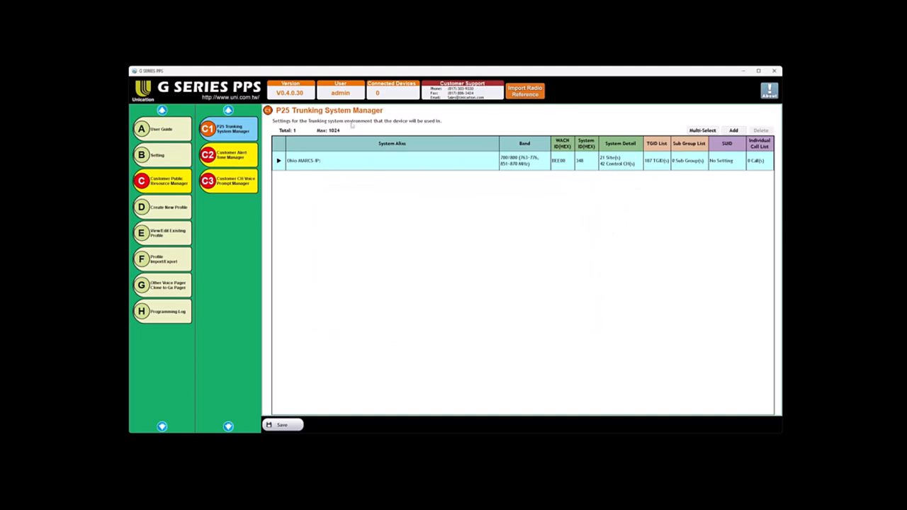
pyautogui.moveTo(608, 279)
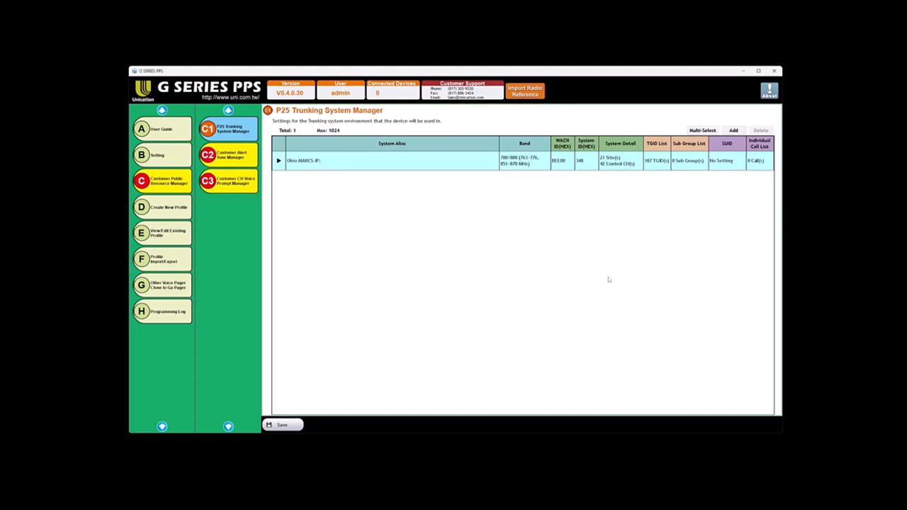
pyautogui.moveTo(515, 241)
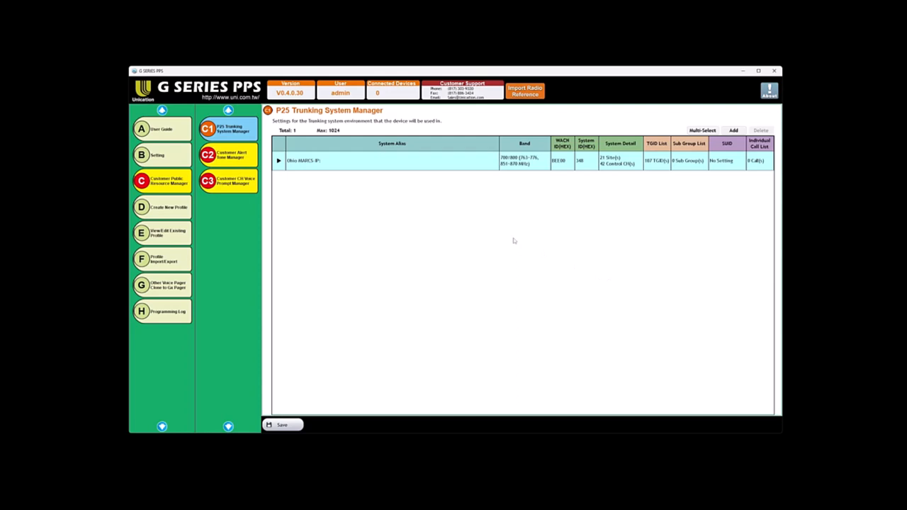
pyautogui.moveTo(290, 178)
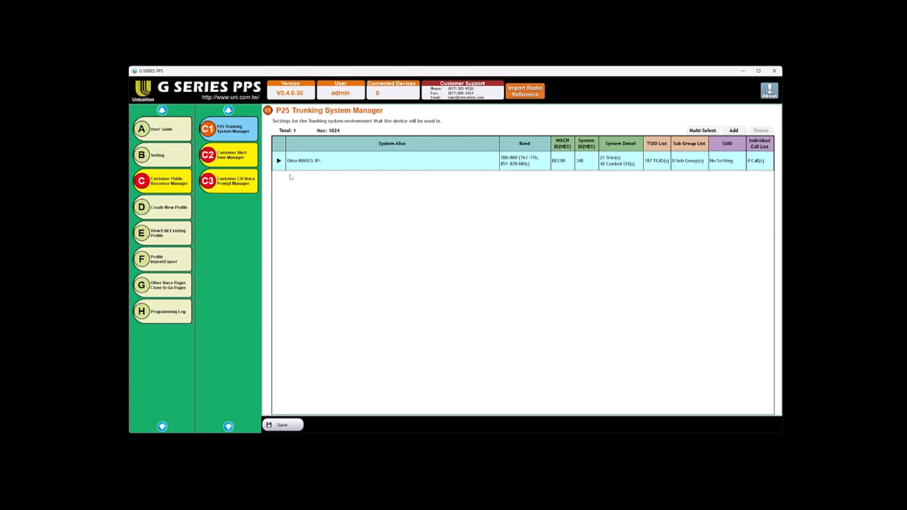
# Step: Open the C2 Customer Alert Tone Manager showing 10 default tones
pyautogui.click(228, 154)
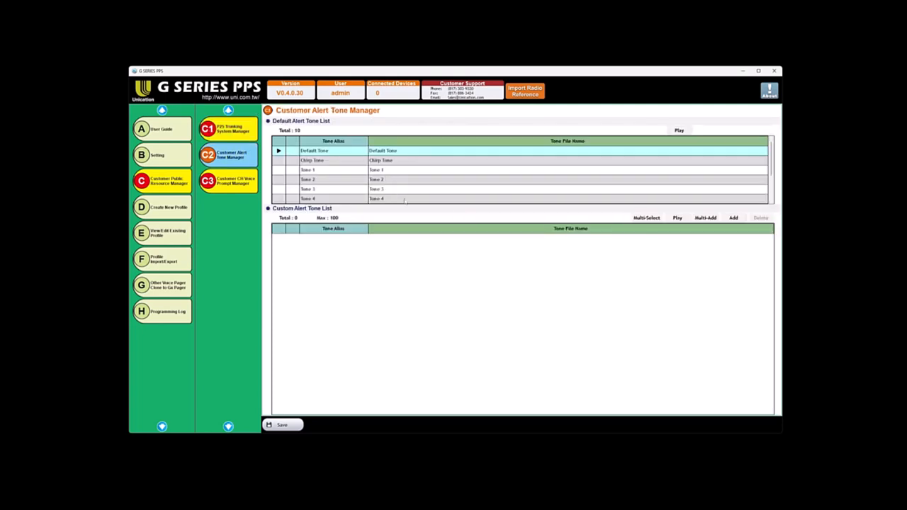
# Step: Scroll the default alert tones, then open the C3 Customer CH Voice Prompt Manager
pyautogui.scroll(-3)
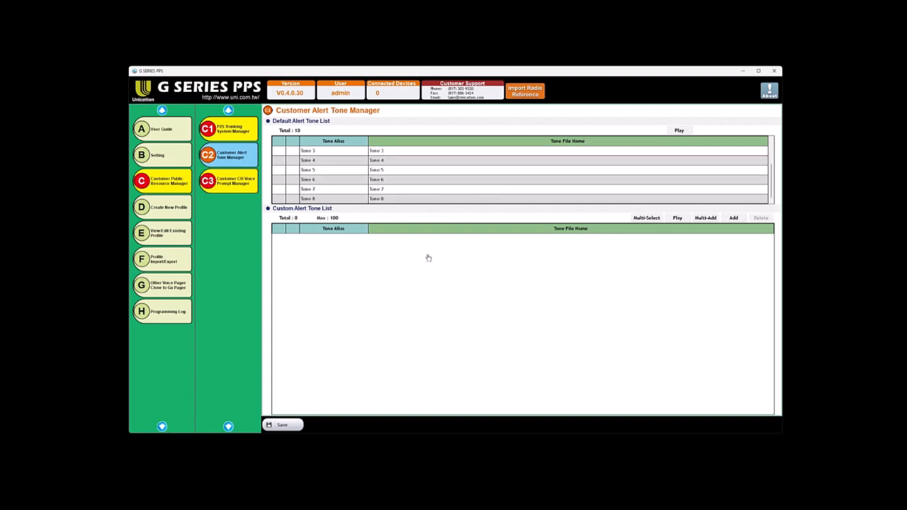
pyautogui.moveTo(347, 293)
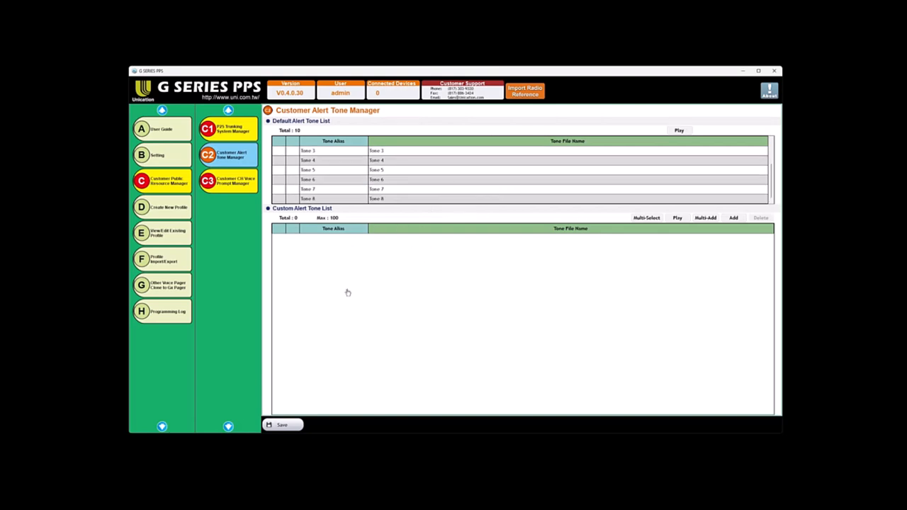
pyautogui.moveTo(489, 312)
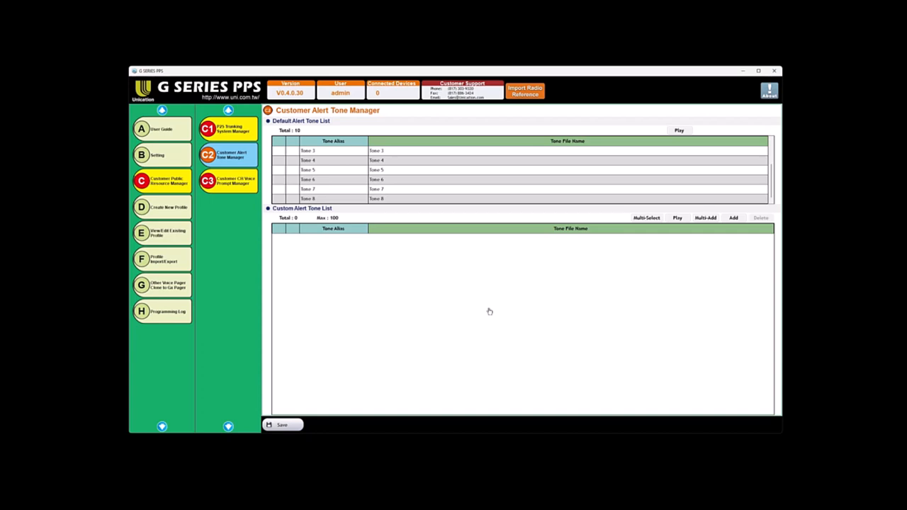
pyautogui.click(228, 180)
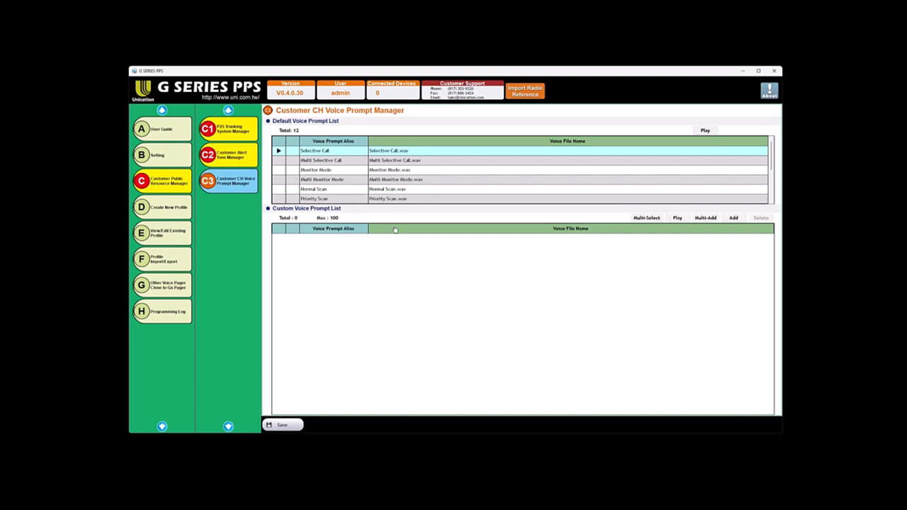
pyautogui.scroll(-3)
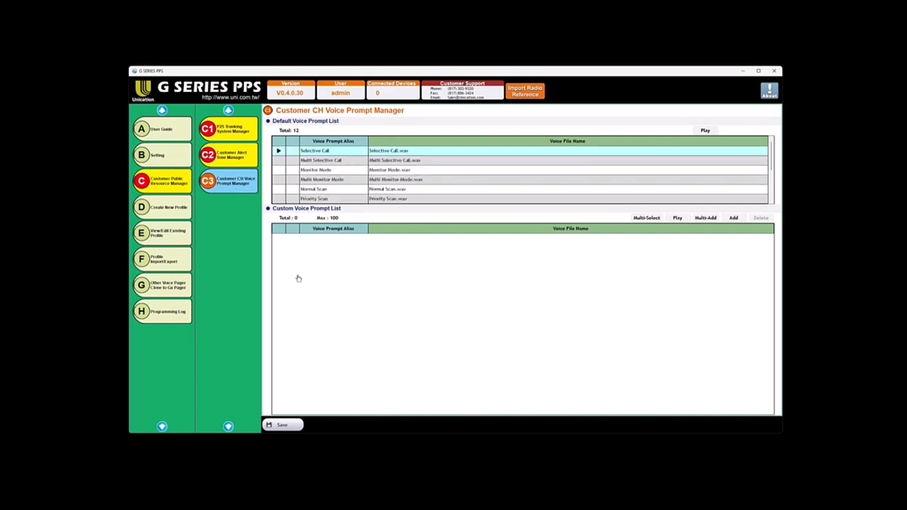
pyautogui.moveTo(535, 296)
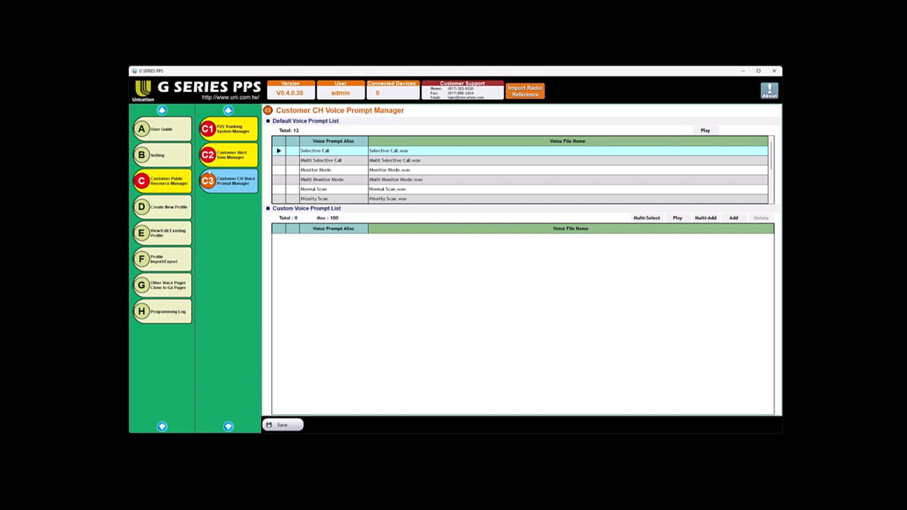
# Step: Search new-profile models for G5 Dual Band SX 700/800 + VX VHF with all four protocols
pyautogui.click(162, 206)
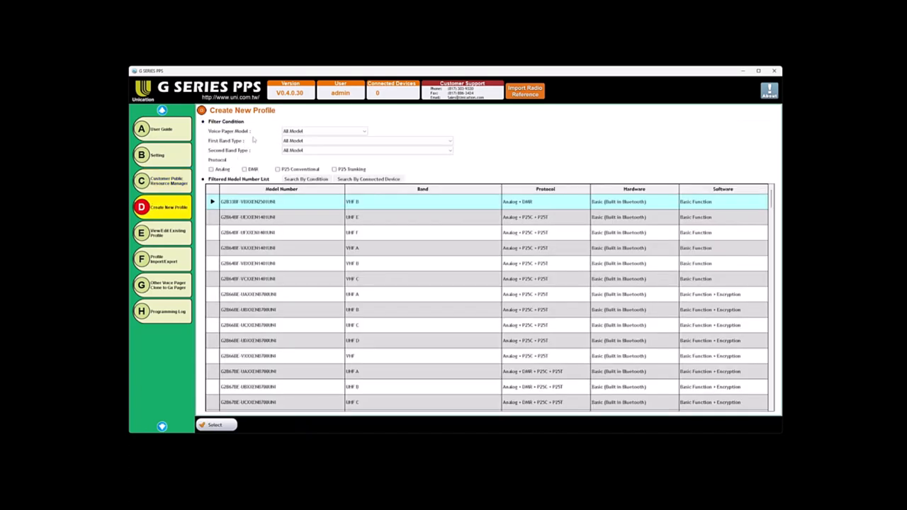
pyautogui.moveTo(268, 128)
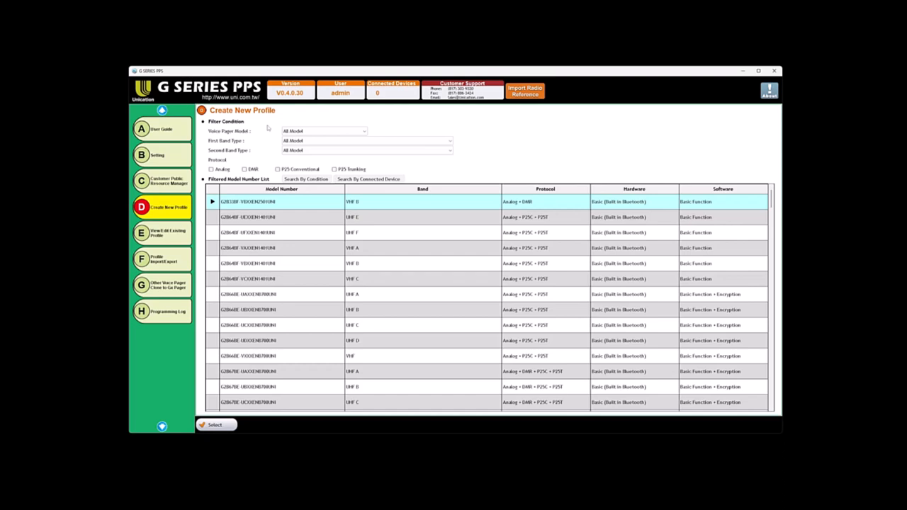
pyautogui.moveTo(464, 190)
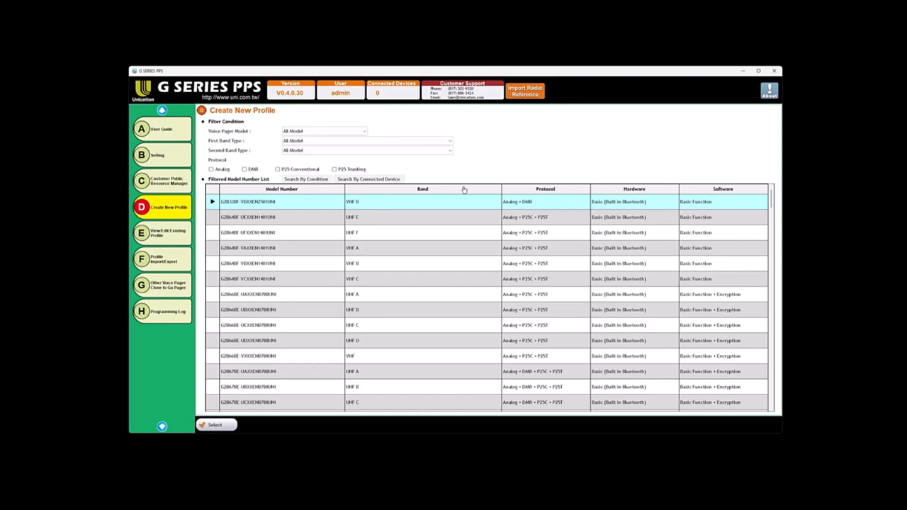
pyautogui.scroll(-3)
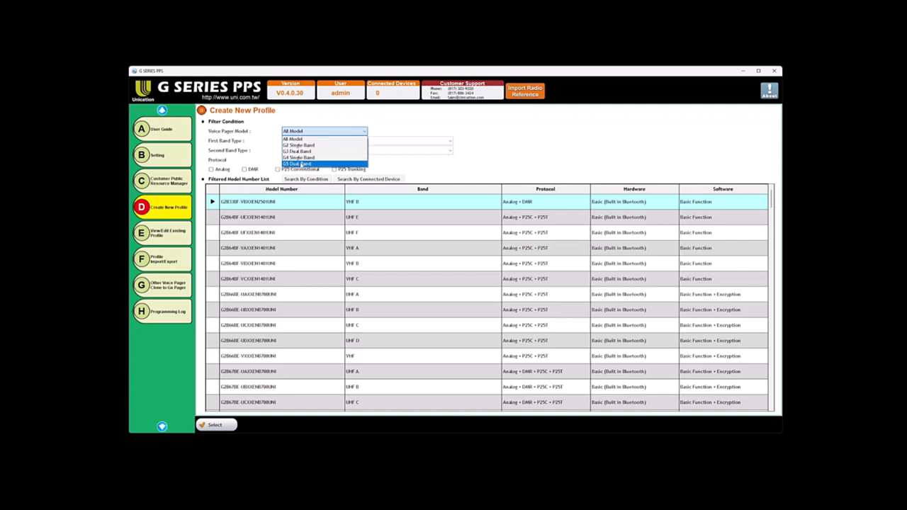
pyautogui.click(298, 164)
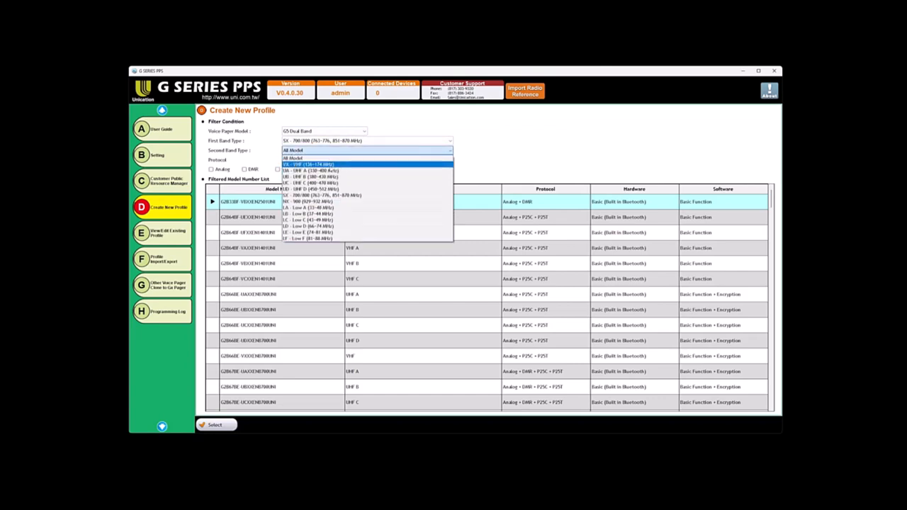
pyautogui.click(309, 164)
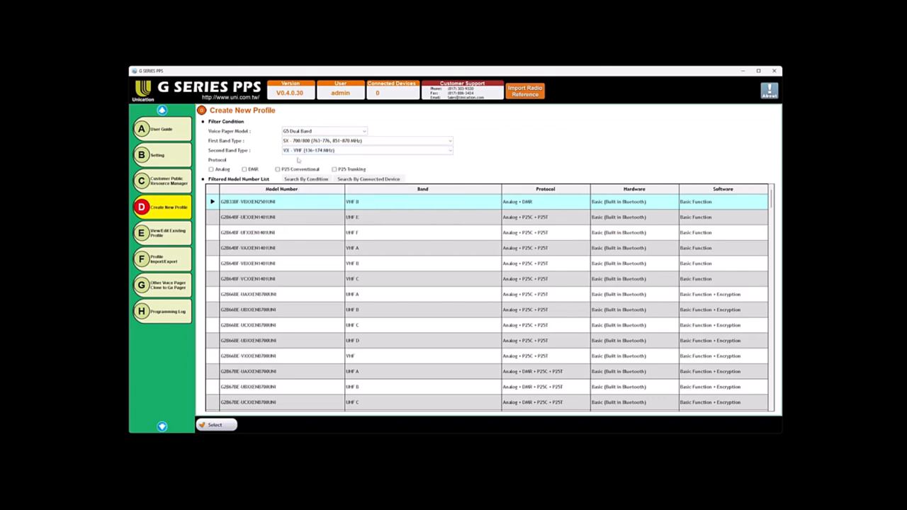
pyautogui.click(211, 169)
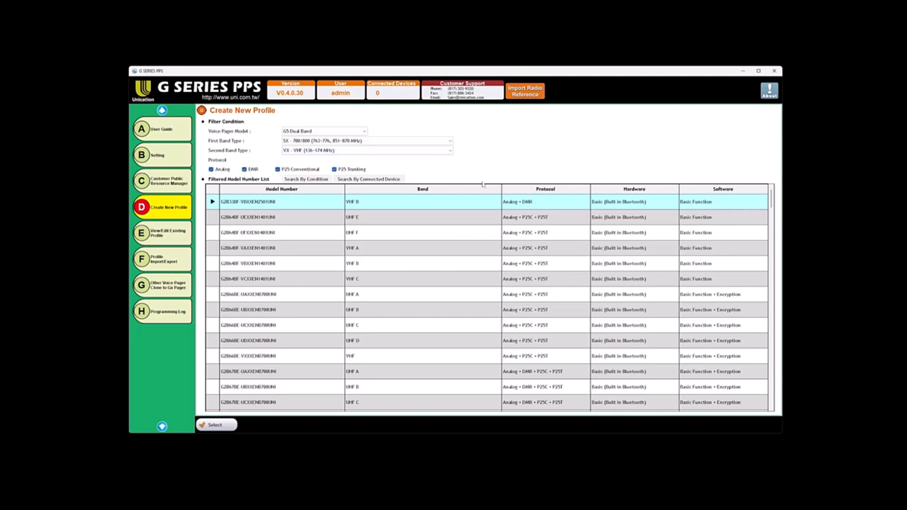
pyautogui.click(306, 179)
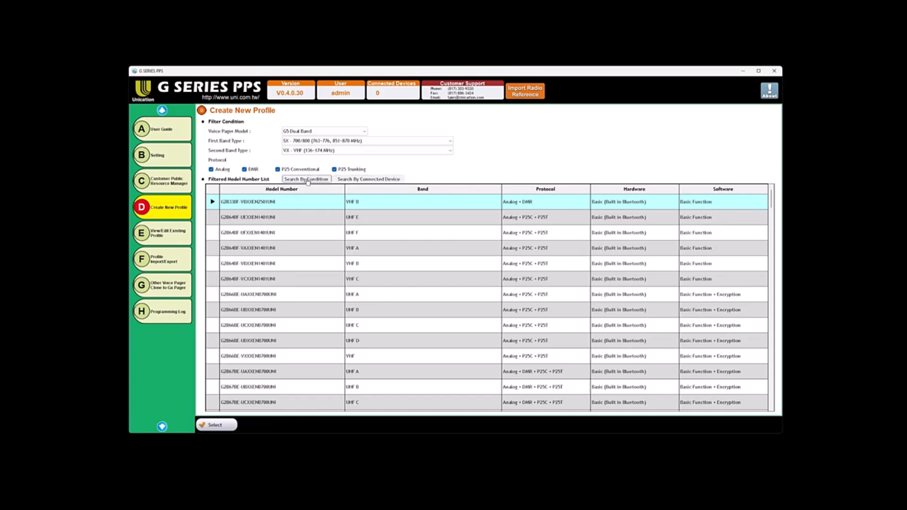
pyautogui.click(307, 179)
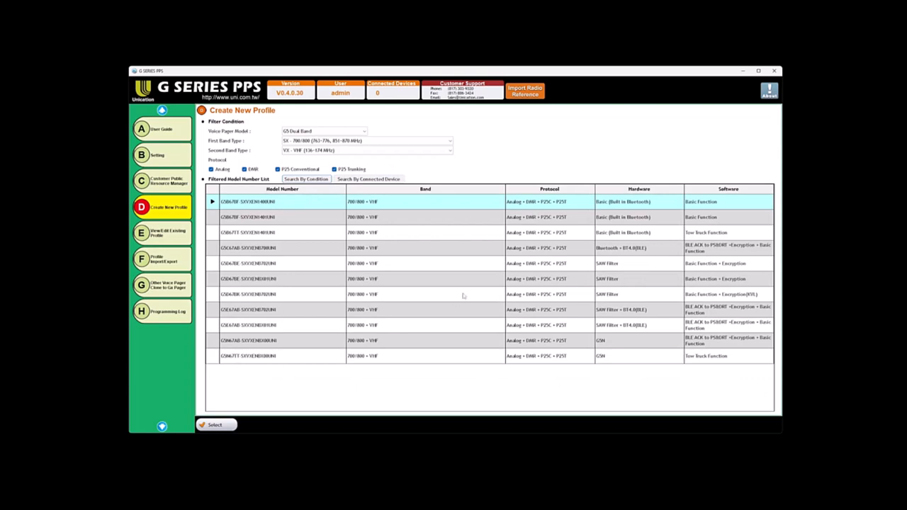
pyautogui.moveTo(467, 295)
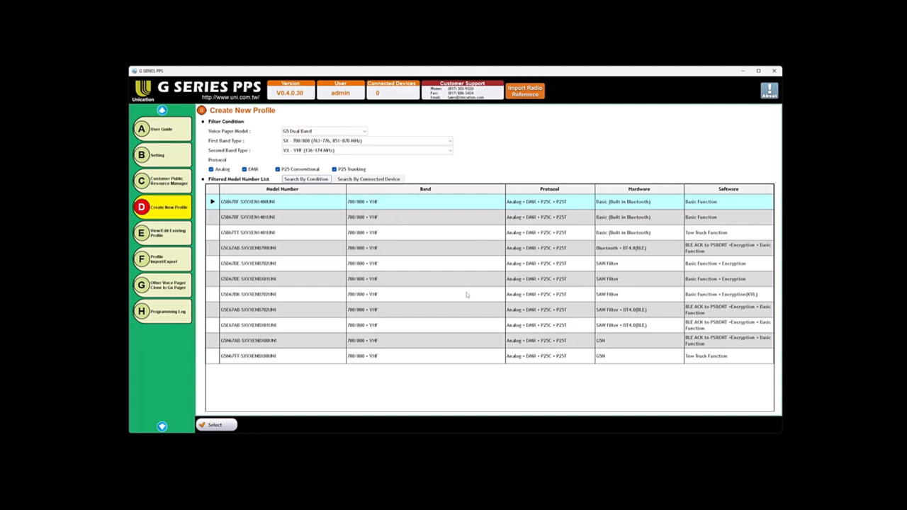
pyautogui.moveTo(433, 169)
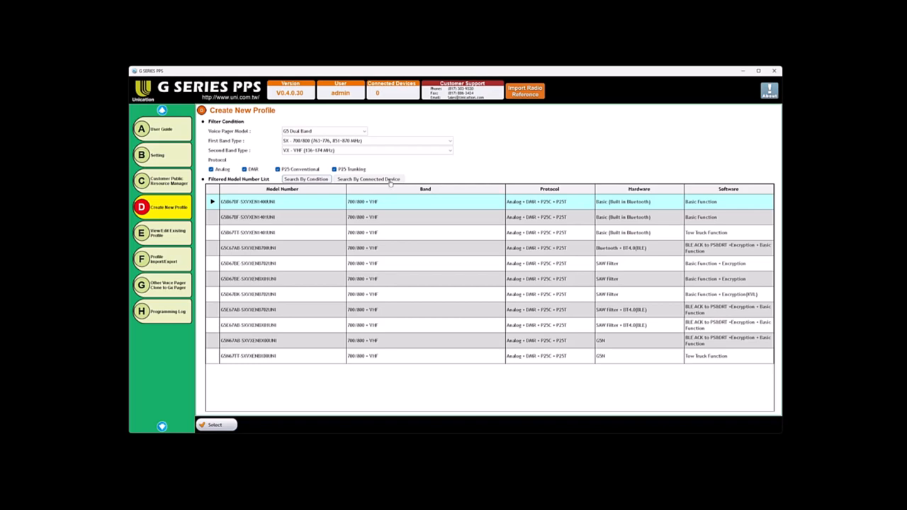
# Step: Search for a connected radio, dismiss the no-device notice, and pick model G5B67BF-SXVXEN14000UNI
pyautogui.click(369, 178)
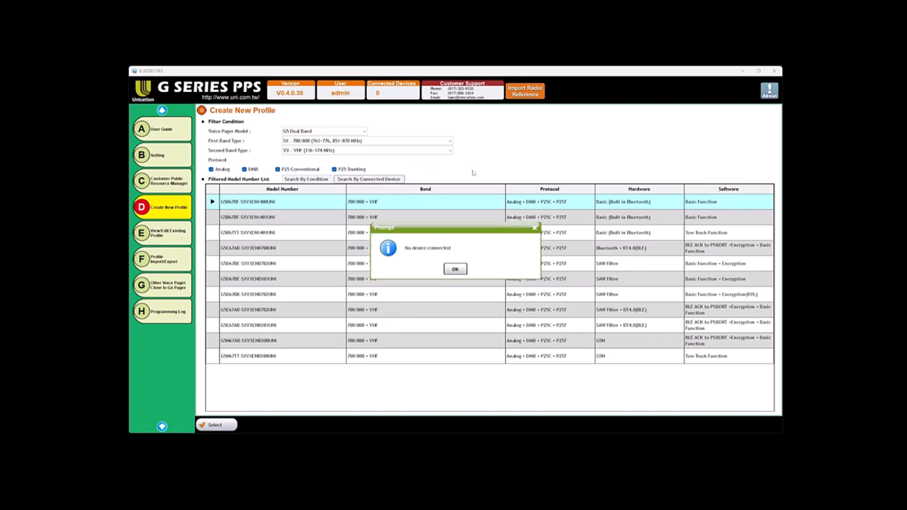
pyautogui.moveTo(496, 292)
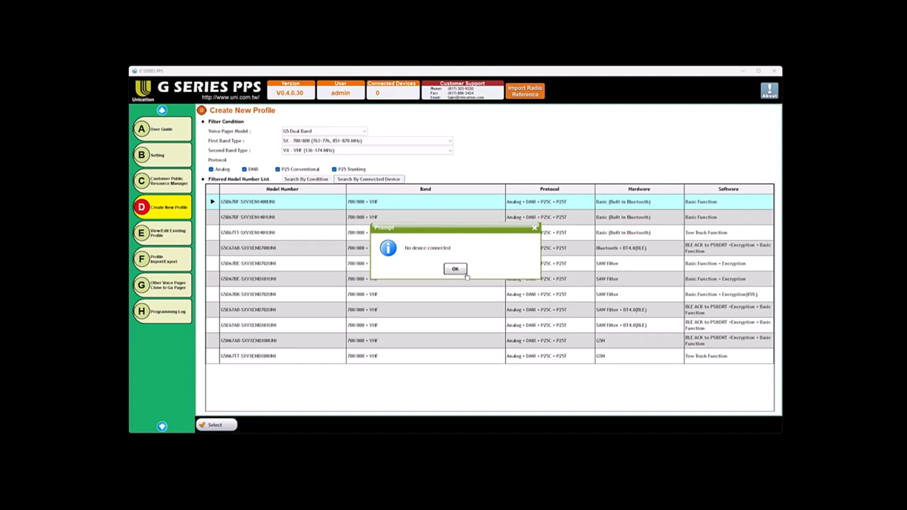
pyautogui.click(456, 268)
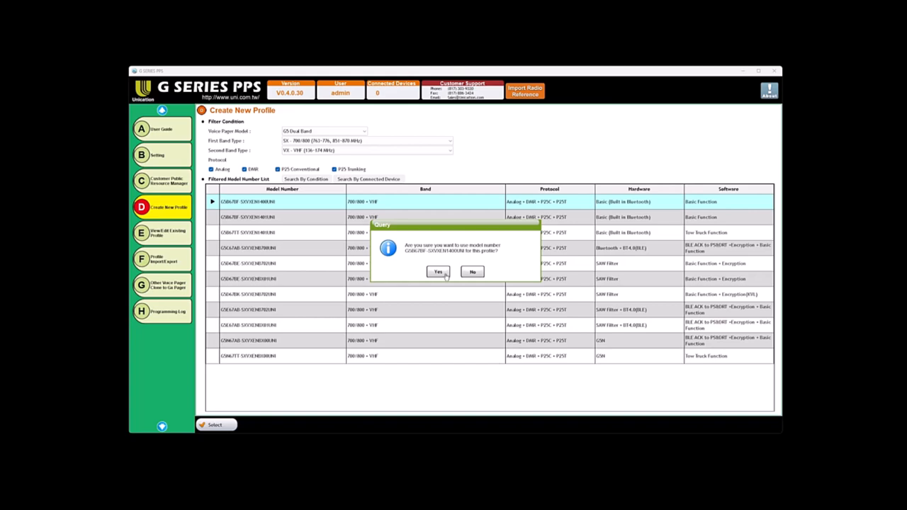
# Step: Confirm model G5B67BF-SXVXEN14000UNI to create profile Sample044, then reposition its window
pyautogui.click(438, 272)
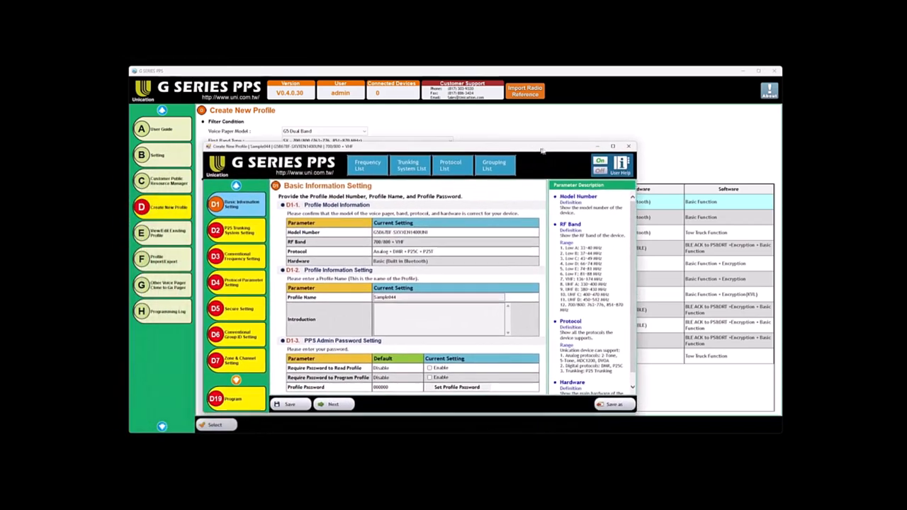
pyautogui.moveTo(543, 147); pyautogui.dragTo(674, 124)
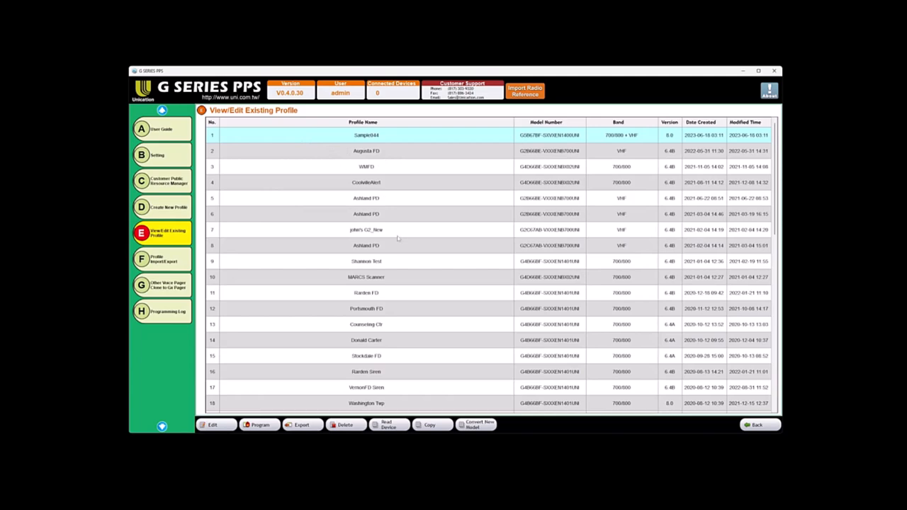
pyautogui.scroll(-3)
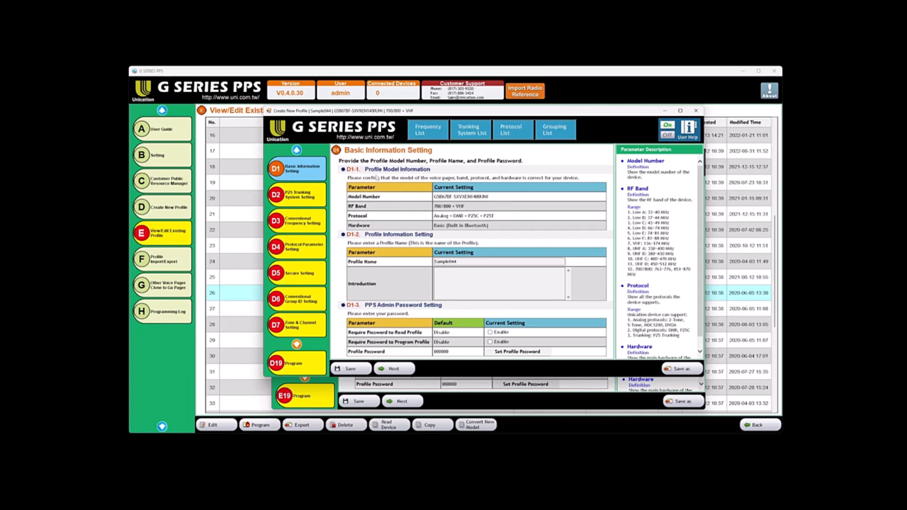
pyautogui.moveTo(368, 177)
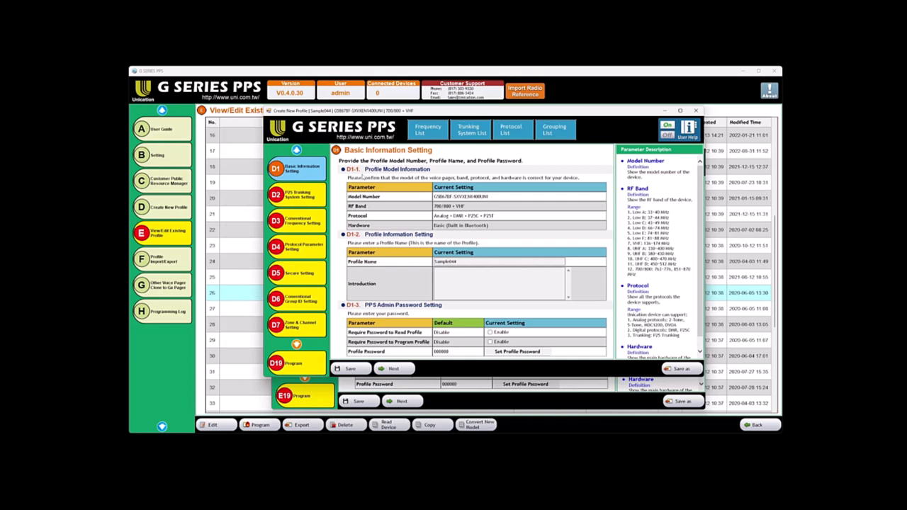
pyautogui.moveTo(397, 216)
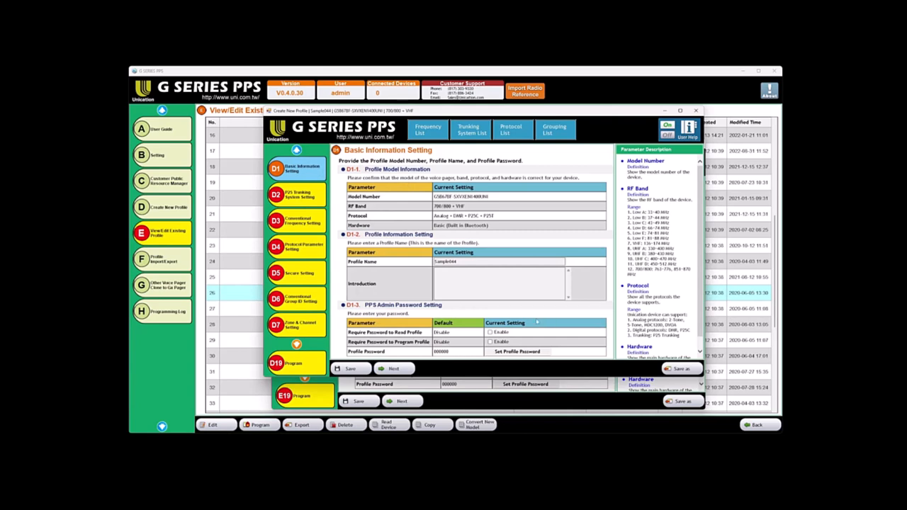
pyautogui.click(466, 273)
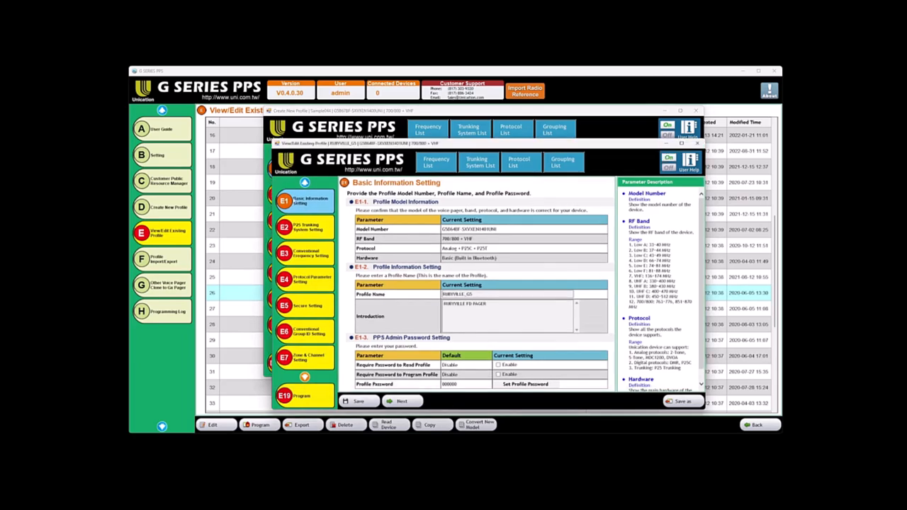
pyautogui.moveTo(175, 202)
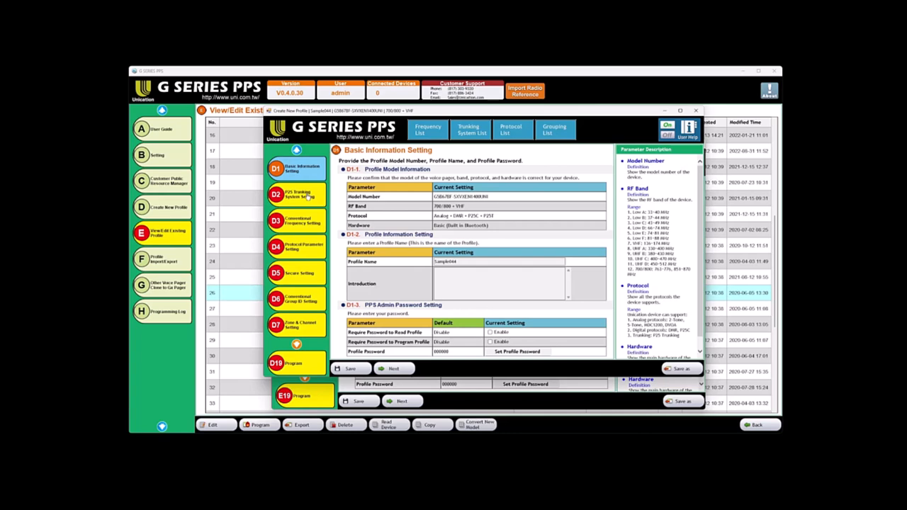
# Step: On the P25 Trunking System Setting page, add a system from resources to list Ohio MARCS-IP
pyautogui.click(296, 195)
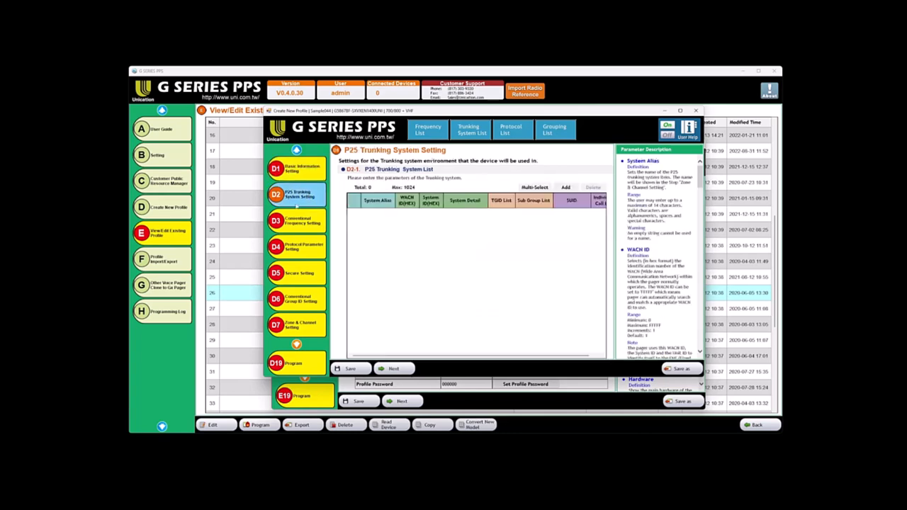
pyautogui.moveTo(415, 226)
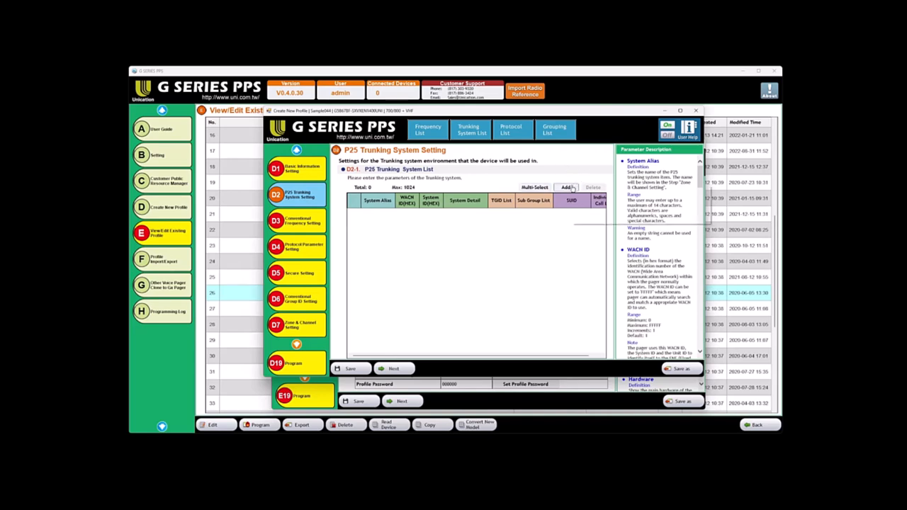
pyautogui.click(566, 187)
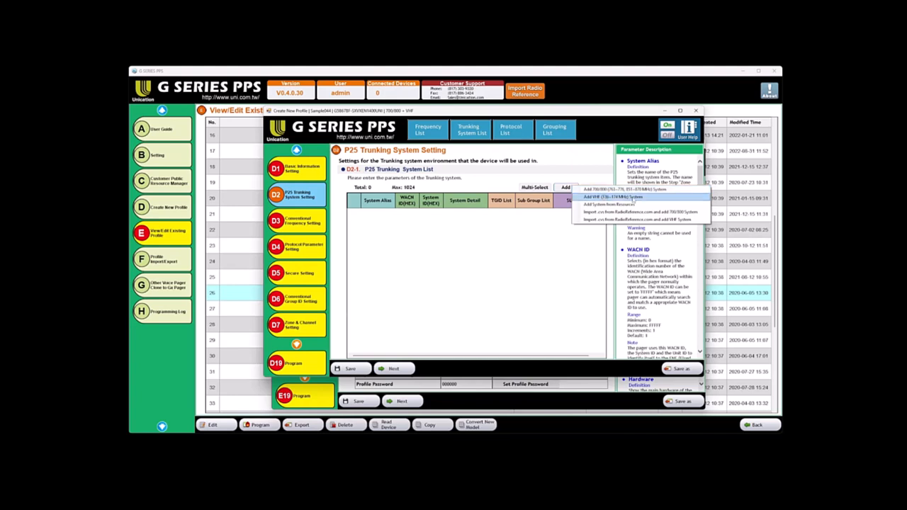
pyautogui.moveTo(638, 212)
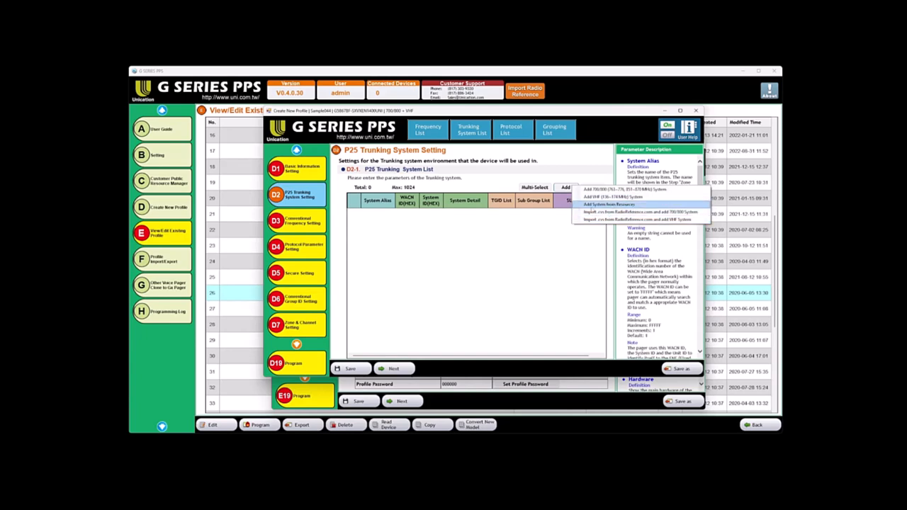
pyautogui.click(611, 204)
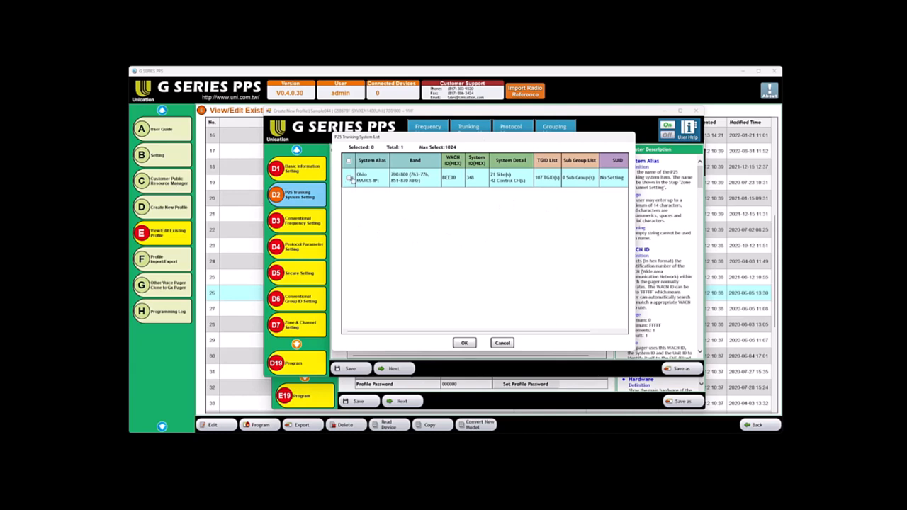
# Step: Add the Ohio MARCS-IP trunking system to Sample044 and show the frequency list resource
pyautogui.click(348, 177)
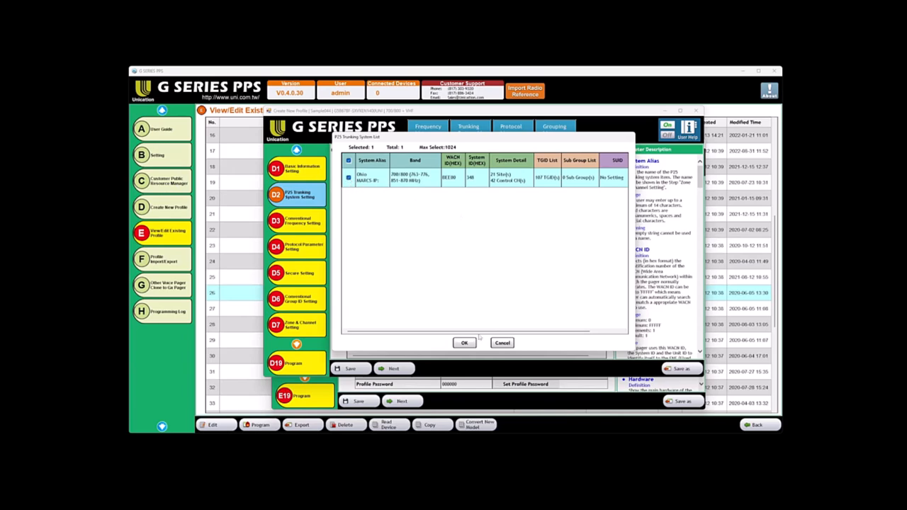
pyautogui.click(464, 343)
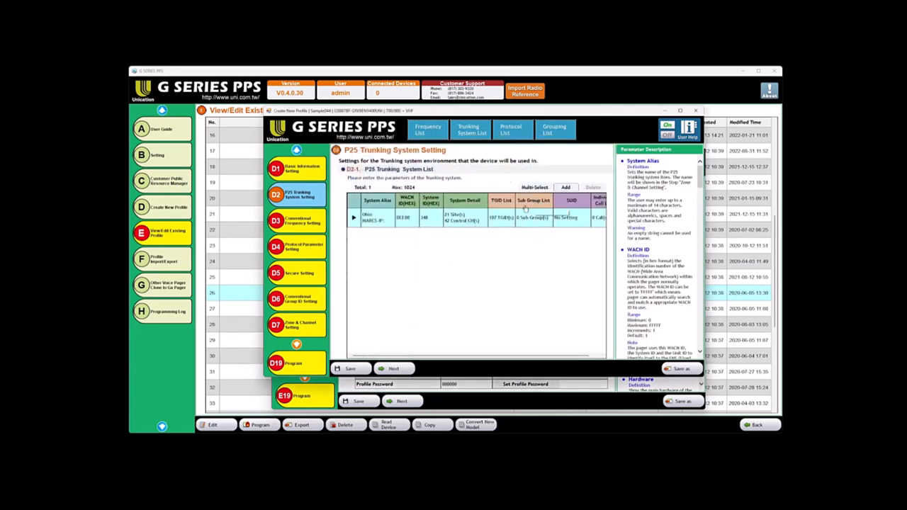
pyautogui.click(502, 218)
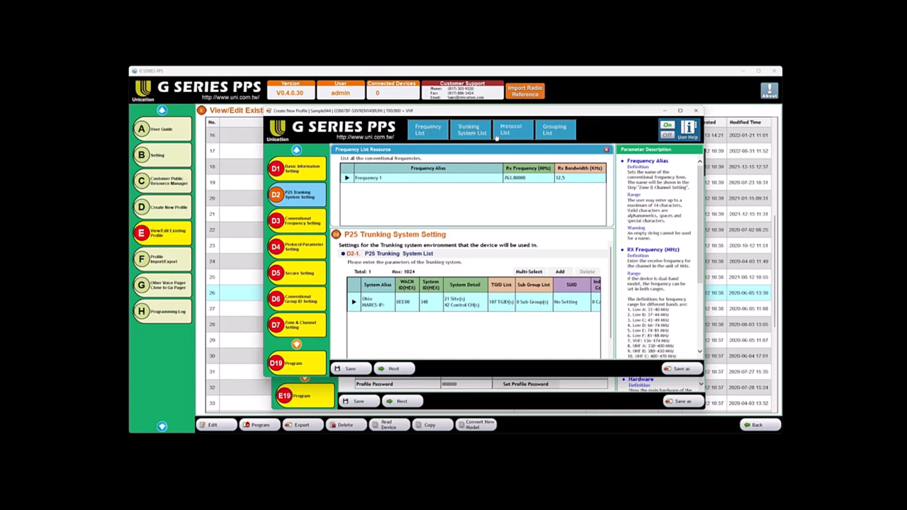
# Step: Browse the trunking and protocol resource lists, close them, and view Frequency 1 (763.00000 MHz)
pyautogui.click(471, 130)
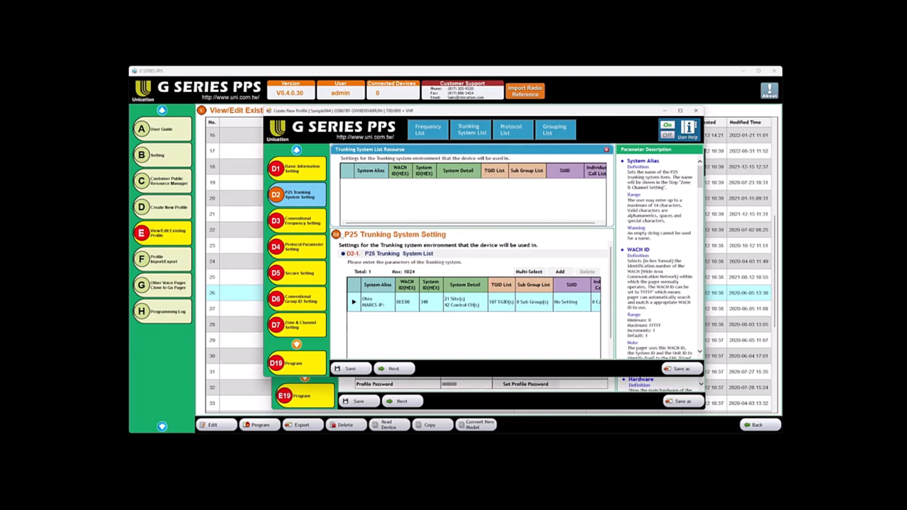
pyautogui.click(275, 220)
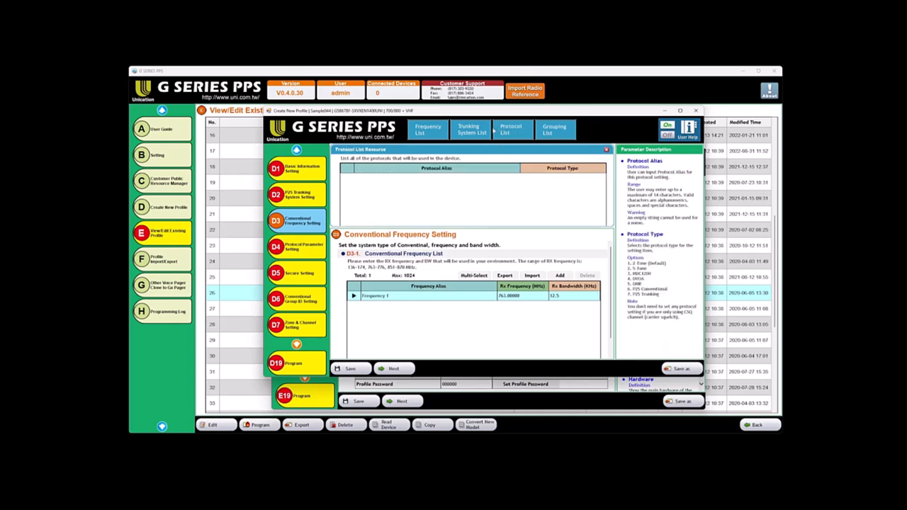
pyautogui.click(472, 130)
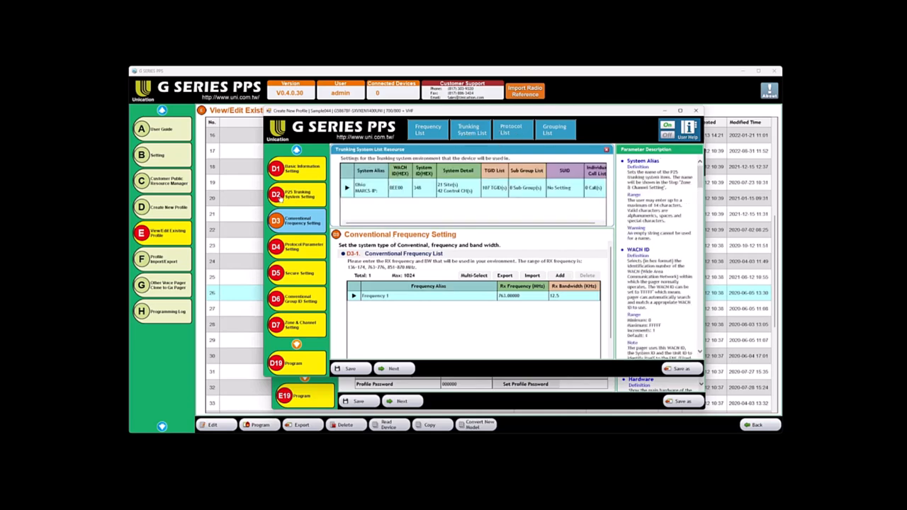
pyautogui.click(276, 195)
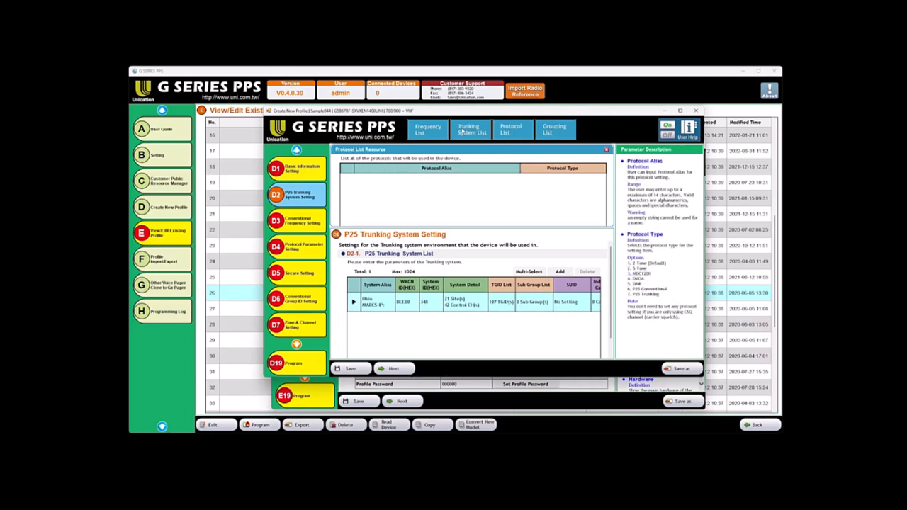
pyautogui.click(428, 130)
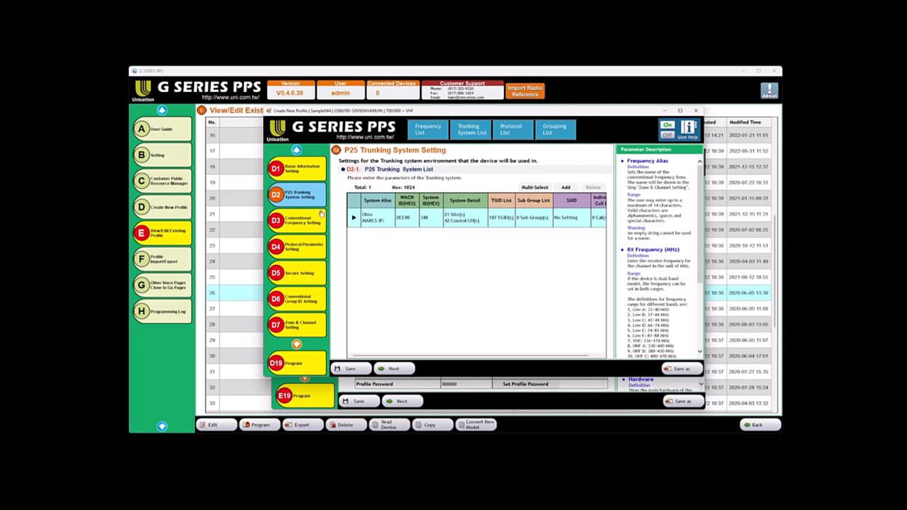
pyautogui.click(296, 220)
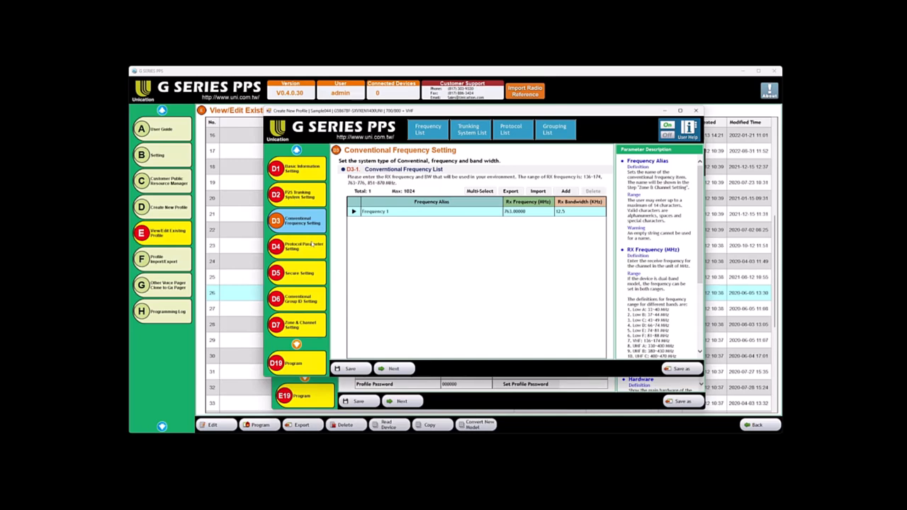
# Step: Browse the D4–D6 pages, then list protocol types to add on Protocol Parameter Setting
pyautogui.click(296, 246)
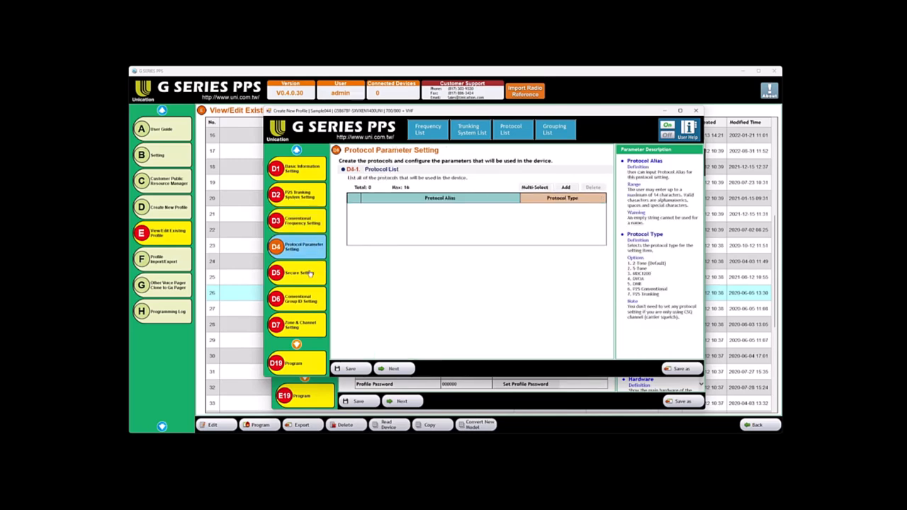
pyautogui.click(296, 273)
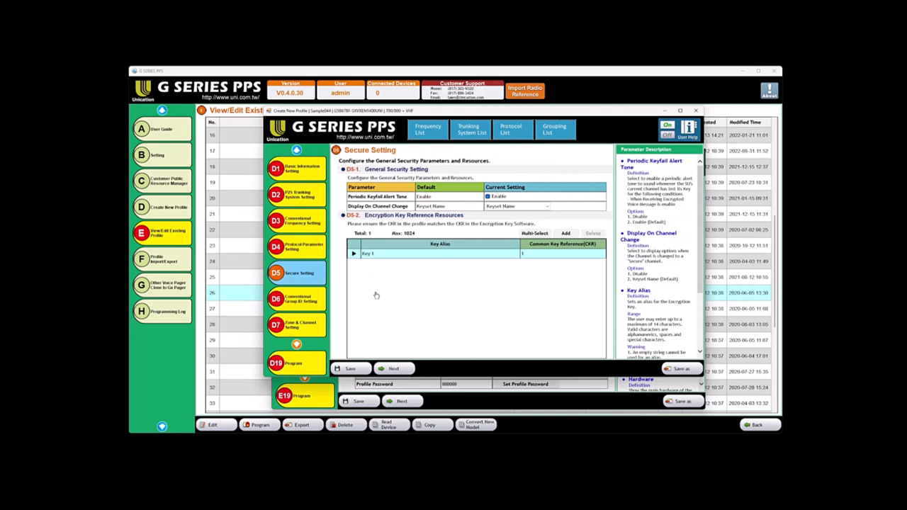
pyautogui.click(296, 298)
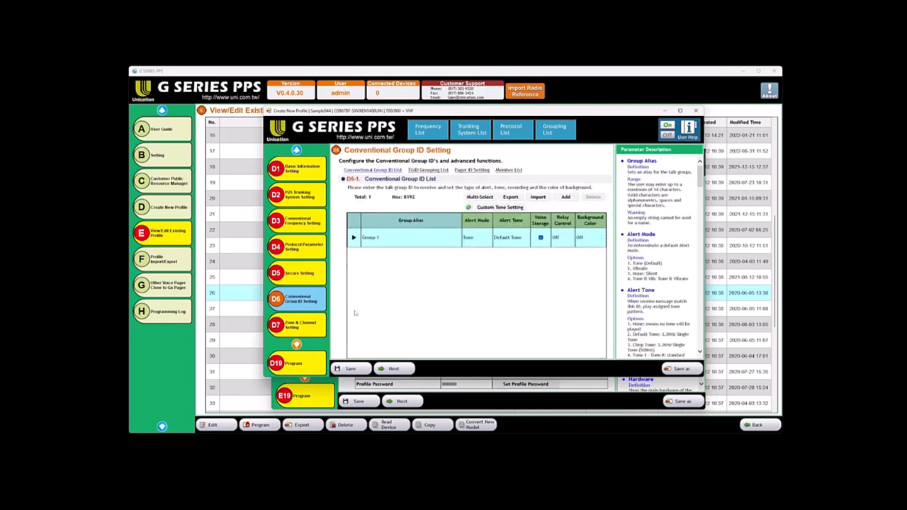
pyautogui.moveTo(447, 276)
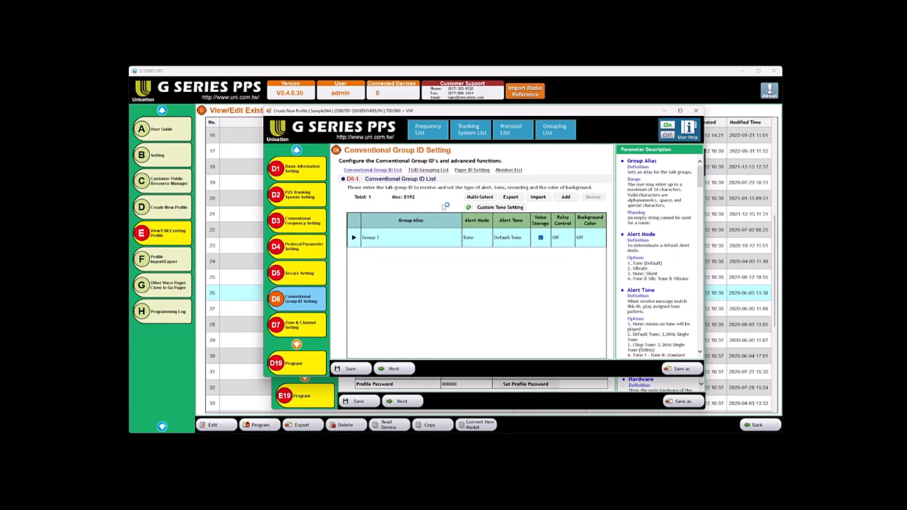
pyautogui.click(296, 246)
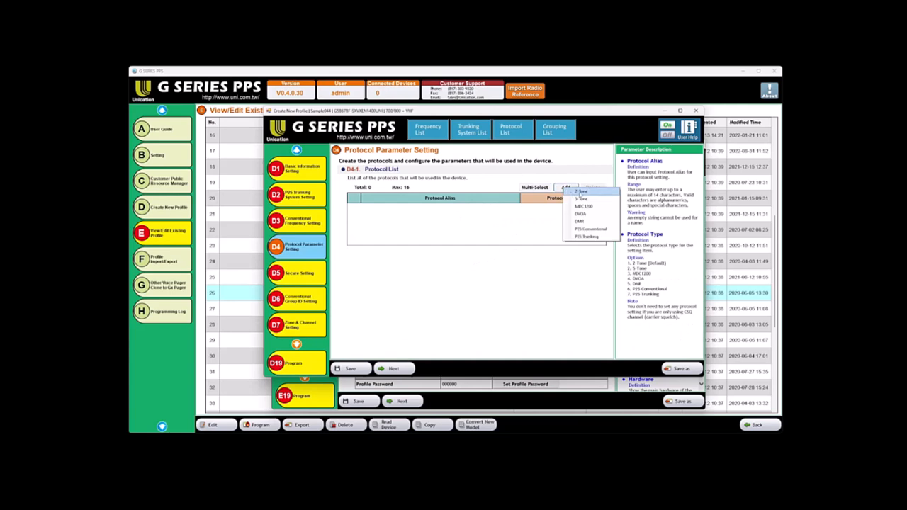
# Step: Add a 2-Tone protocol and give Group 1 tones 338.5 Hz and 569.1 Hz
pyautogui.click(566, 187)
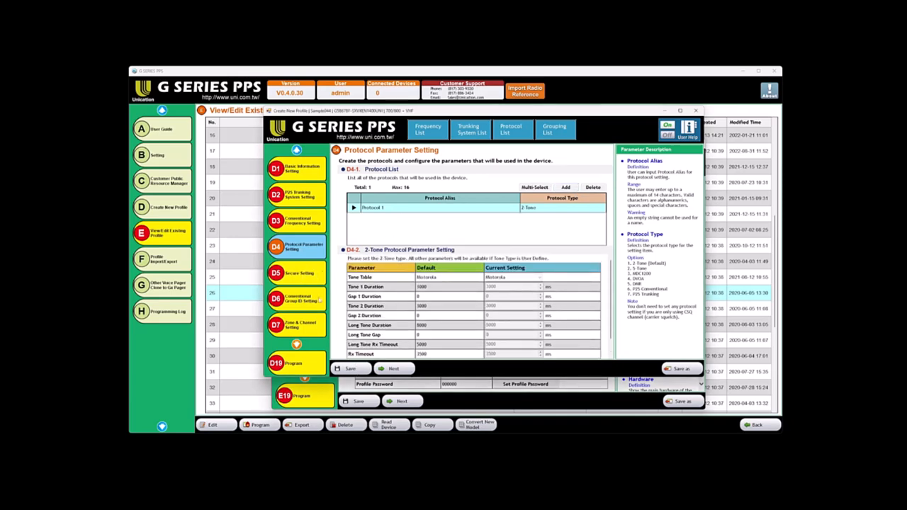
pyautogui.click(296, 298)
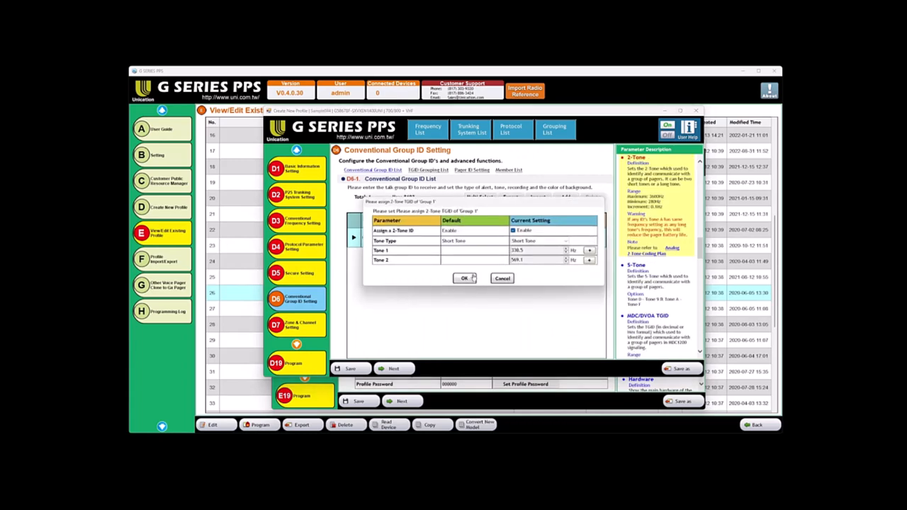
pyautogui.click(463, 278)
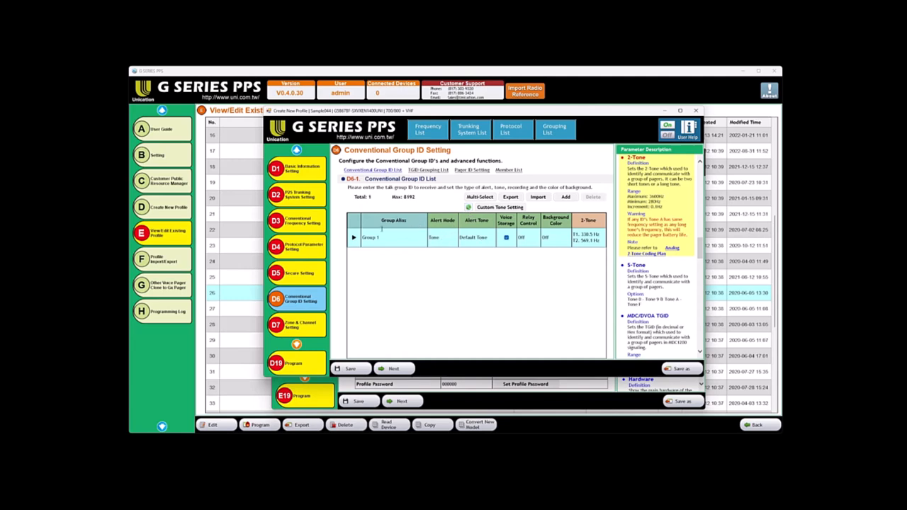
pyautogui.click(477, 237)
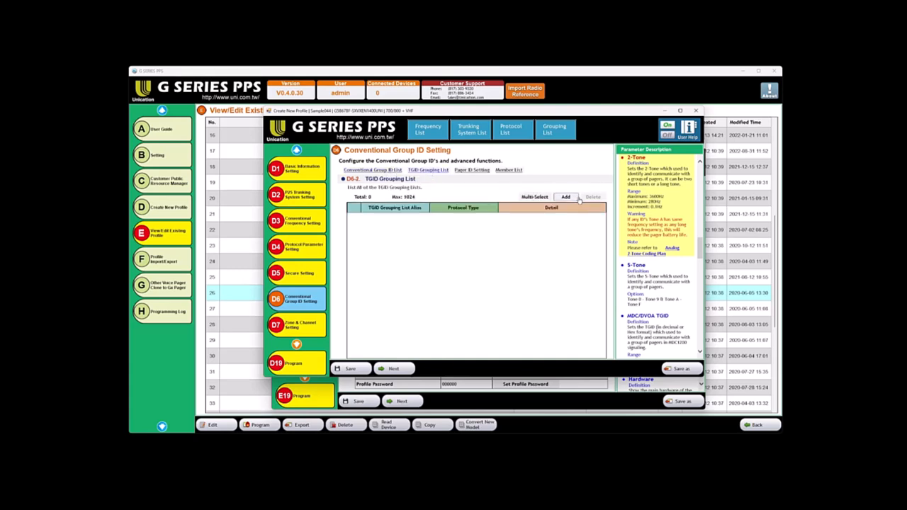
# Step: Create TGID List 1, a 2-Tone grouping that includes Group 1
pyautogui.click(565, 197)
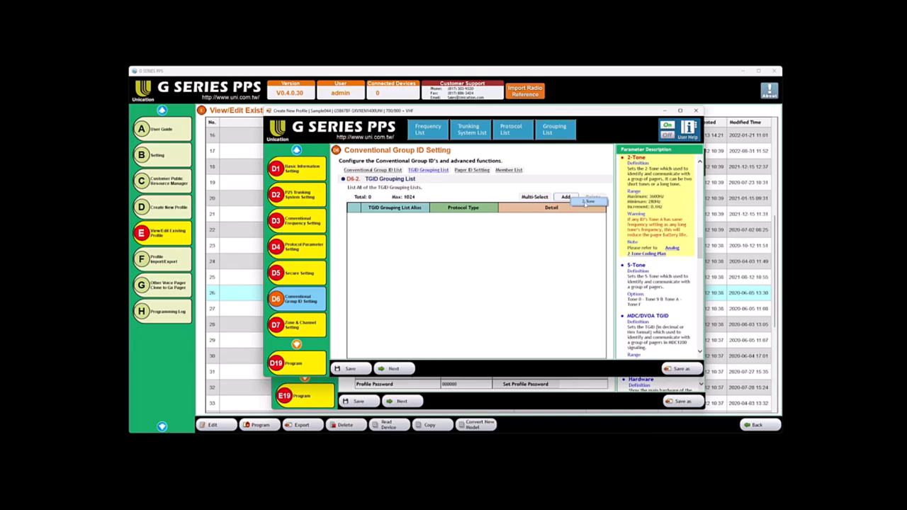
pyautogui.click(566, 197)
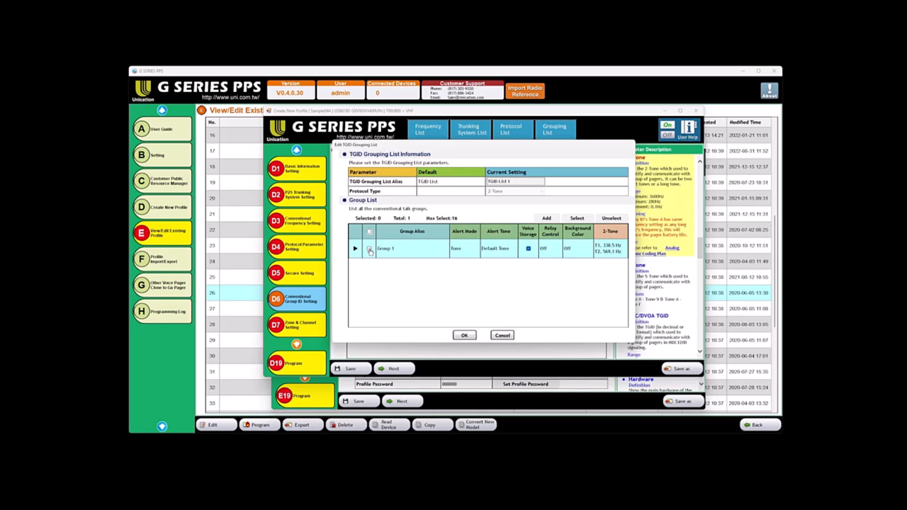
pyautogui.click(369, 233)
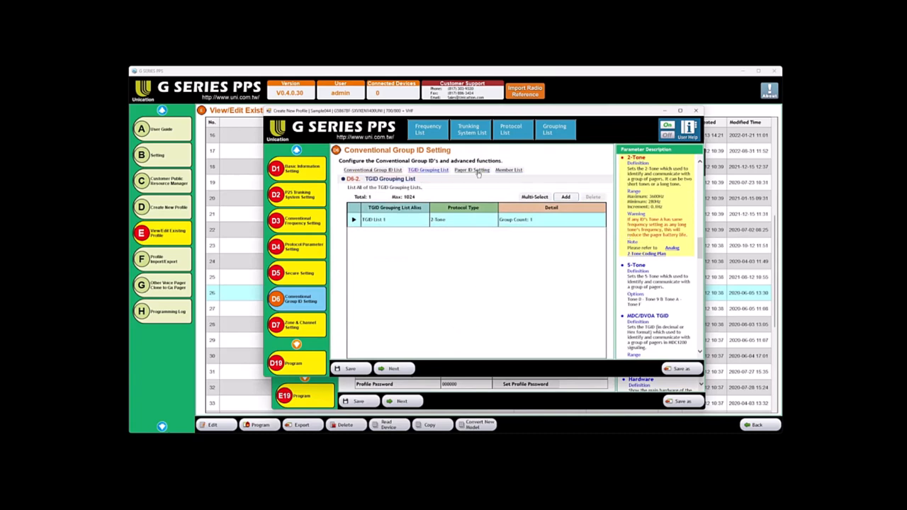
# Step: View the Pager ID settings, then the empty conventional Member List
pyautogui.click(471, 170)
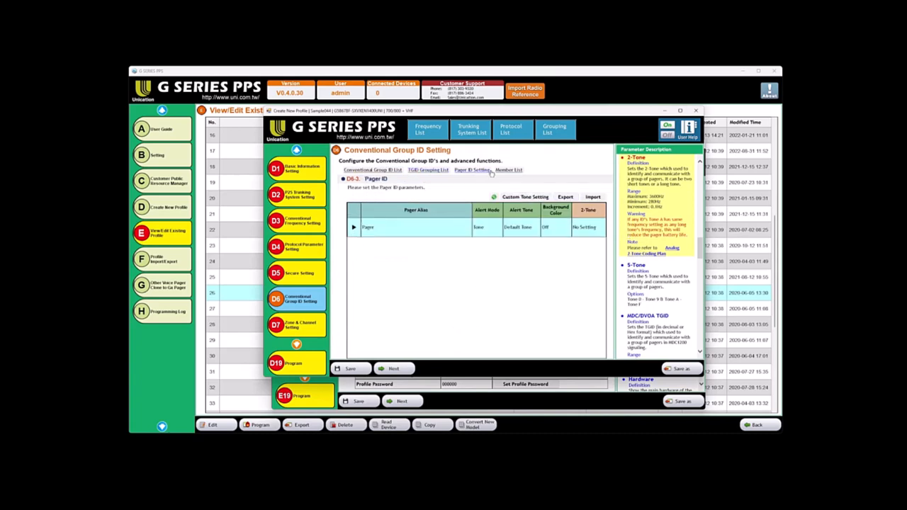
pyautogui.click(508, 170)
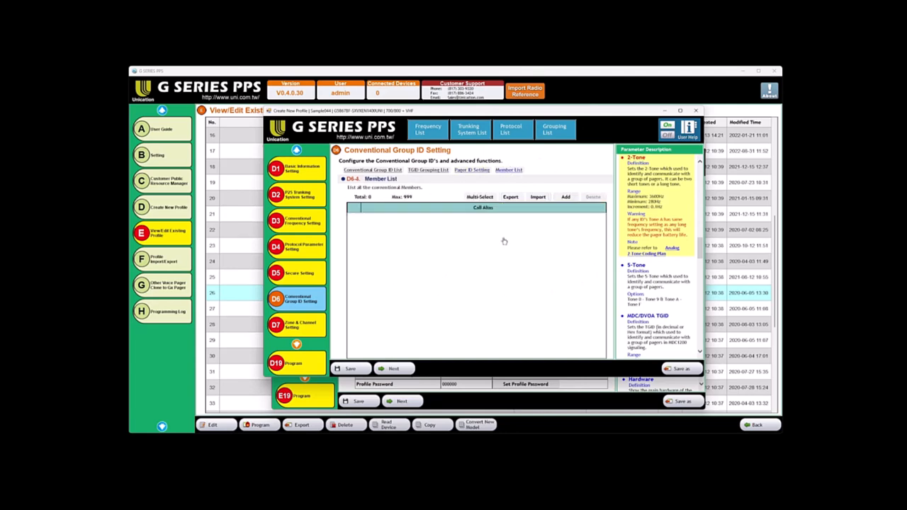
pyautogui.moveTo(448, 315)
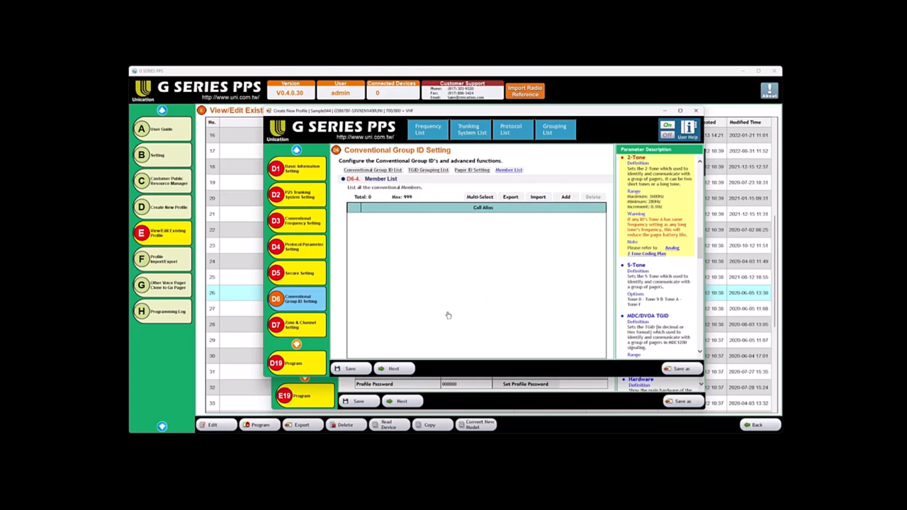
pyautogui.moveTo(465, 353)
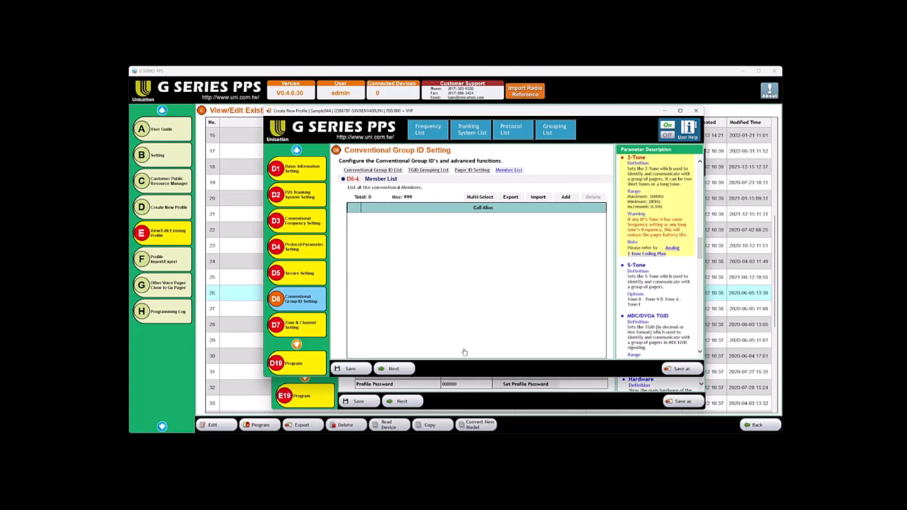
pyautogui.moveTo(319, 331)
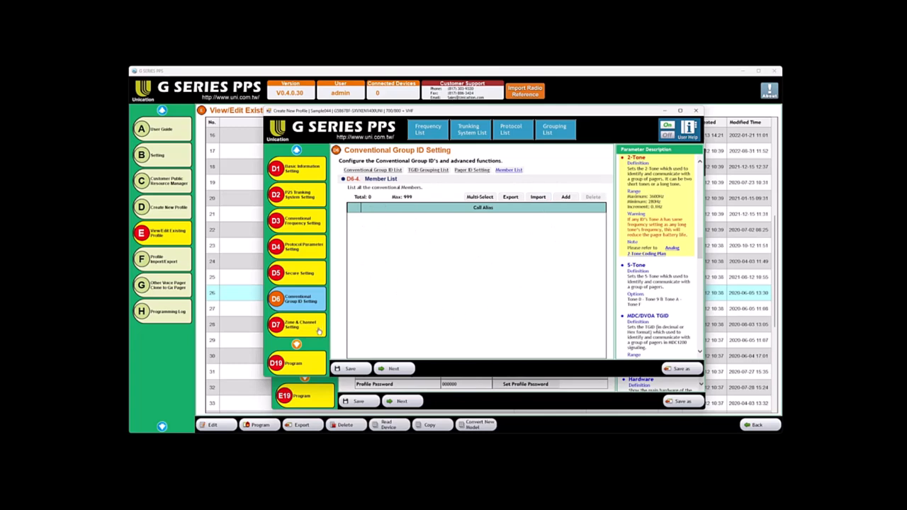
# Step: Set Zone 1 Knob Position 1 to Monitor Mode receiving and open its detailed settings
pyautogui.click(295, 325)
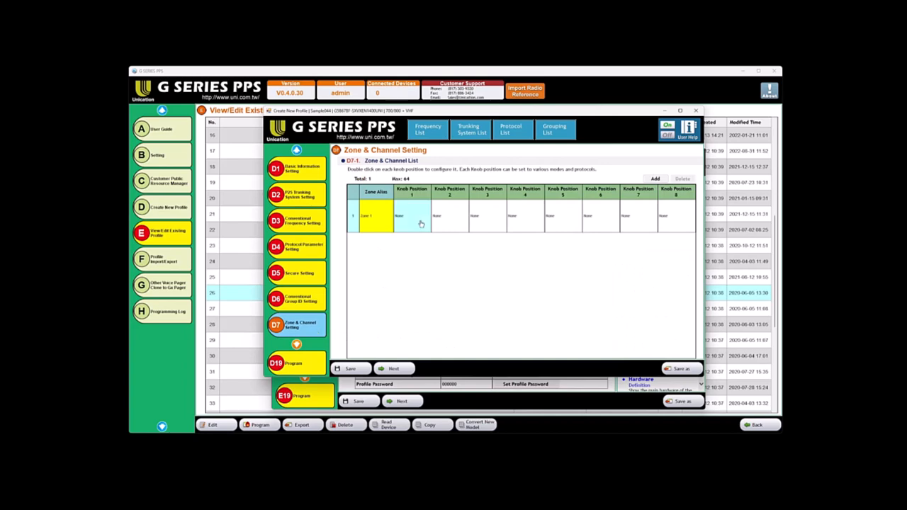
pyautogui.doubleClick(412, 217)
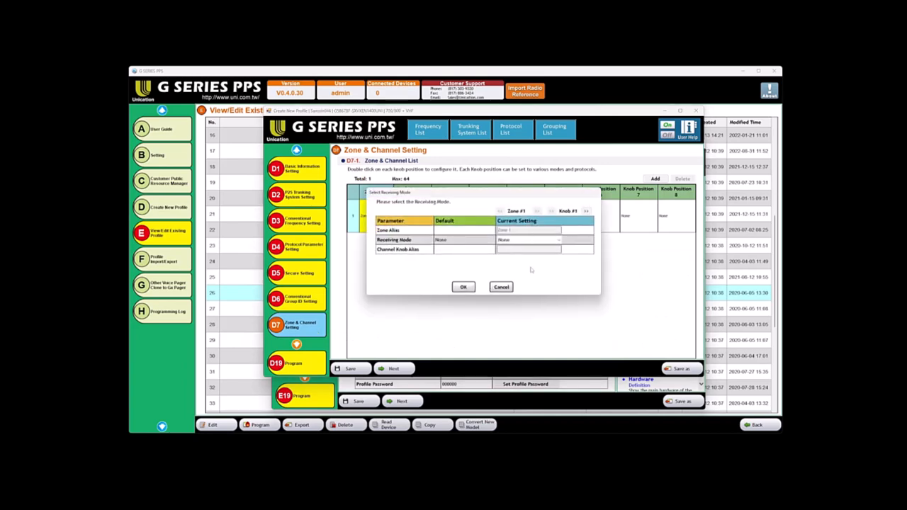
pyautogui.click(463, 287)
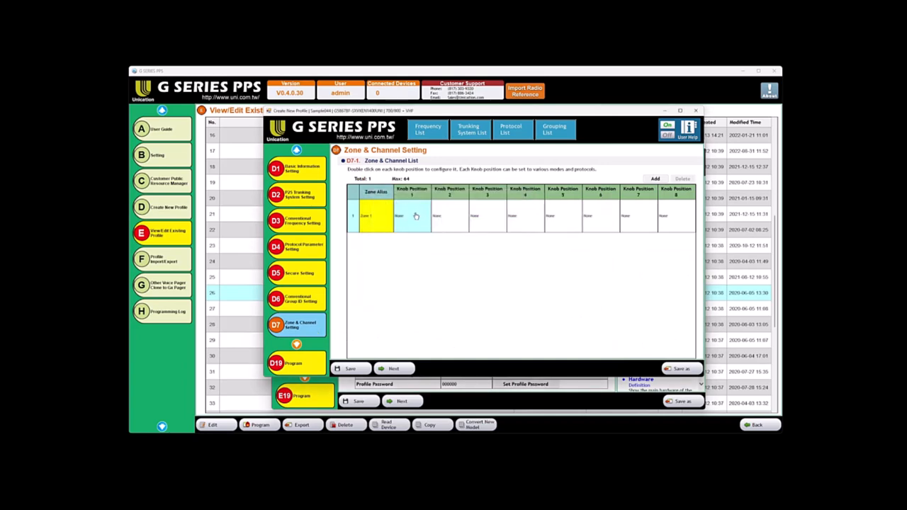
pyautogui.doubleClick(412, 216)
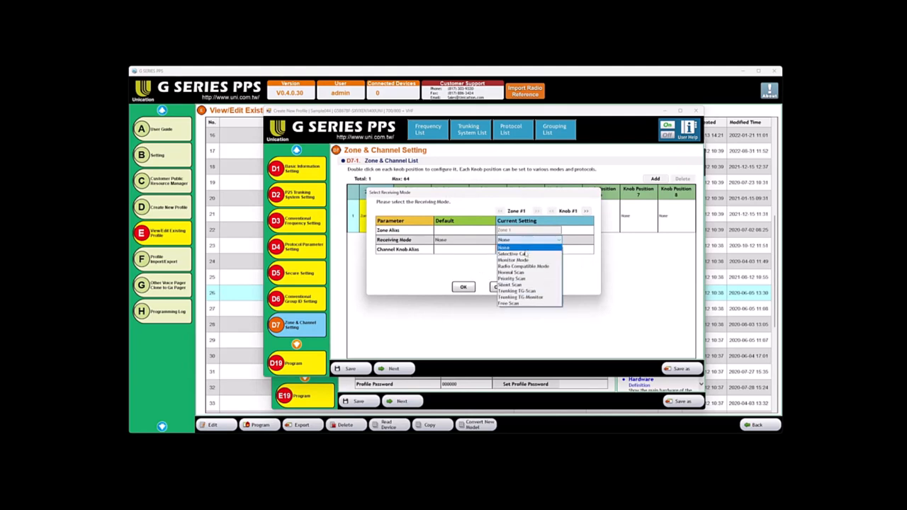
pyautogui.click(516, 260)
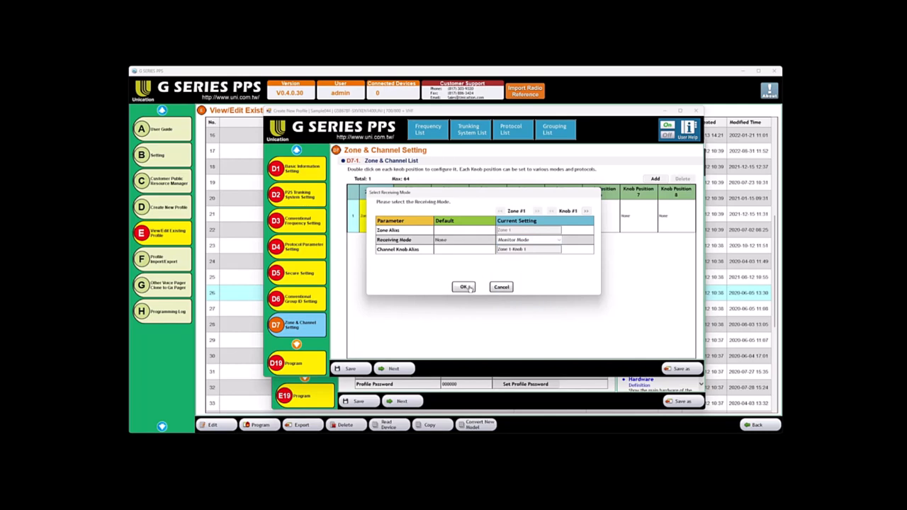
pyautogui.click(462, 287)
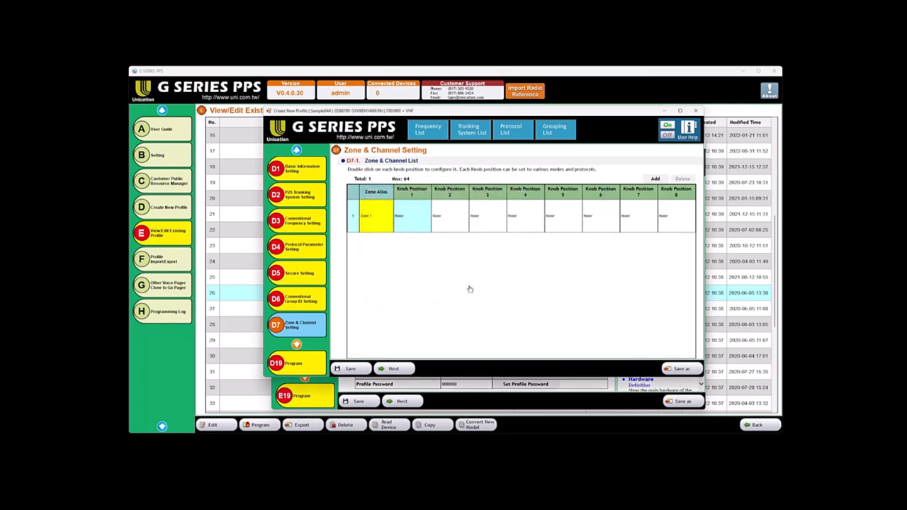
pyautogui.doubleClick(412, 215)
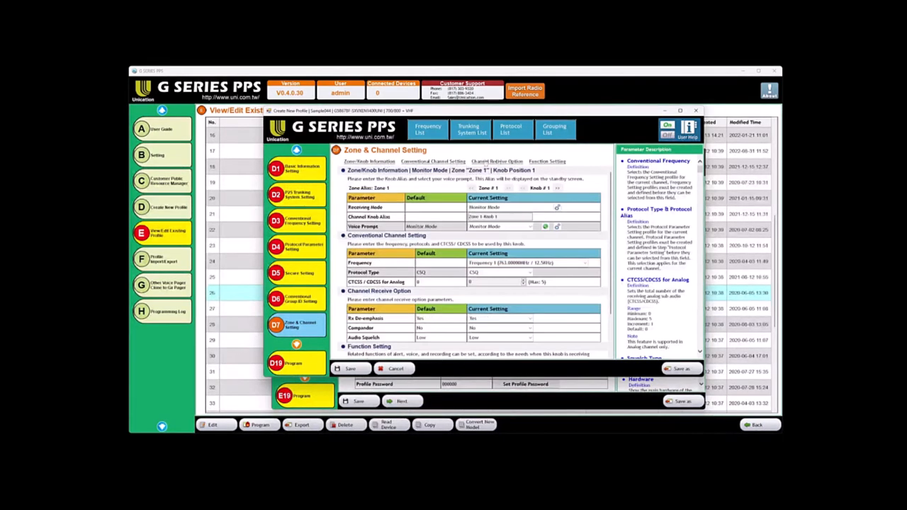
# Step: Review knob 1's receiving mode and voice prompts, leaving 2-Tone protocol with alias Protocol 1
pyautogui.scroll(-3)
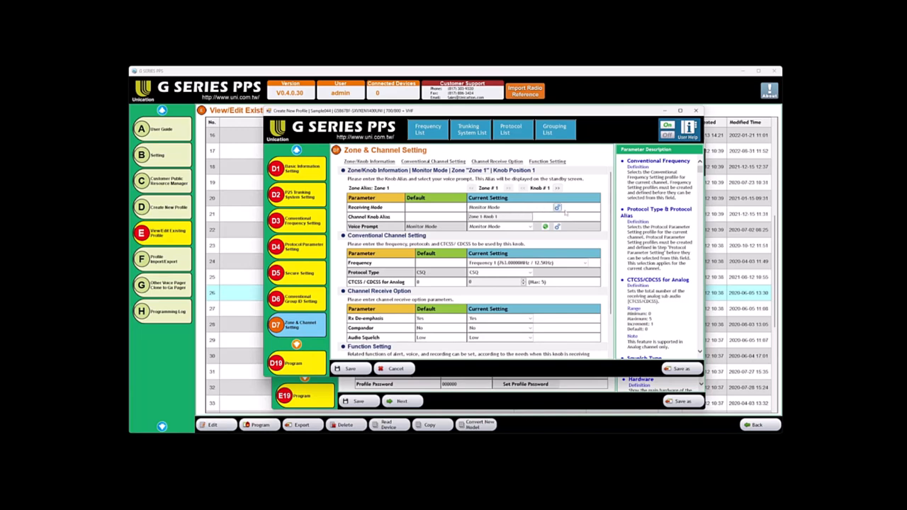
pyautogui.click(558, 207)
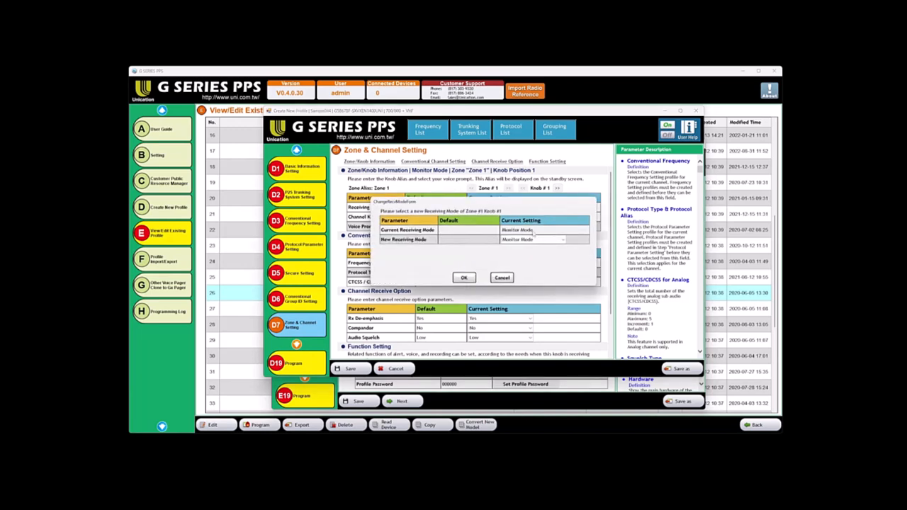
pyautogui.click(465, 278)
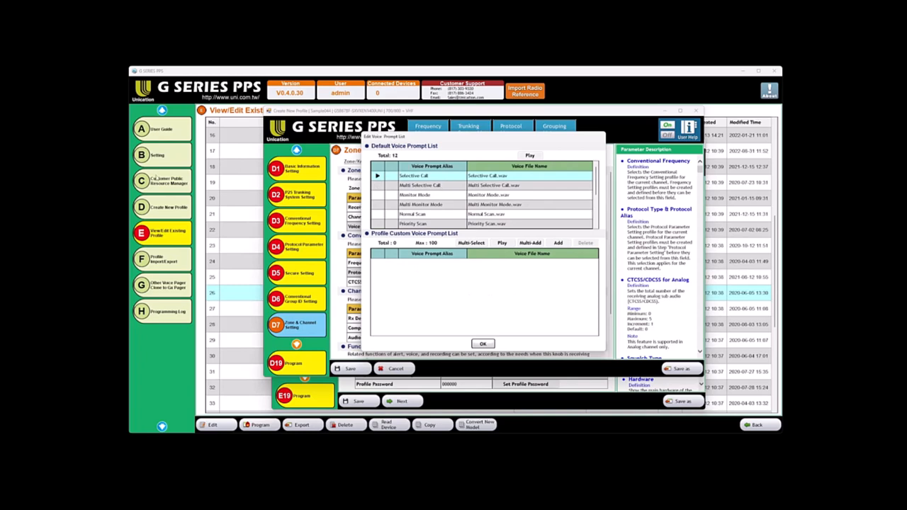
pyautogui.click(483, 344)
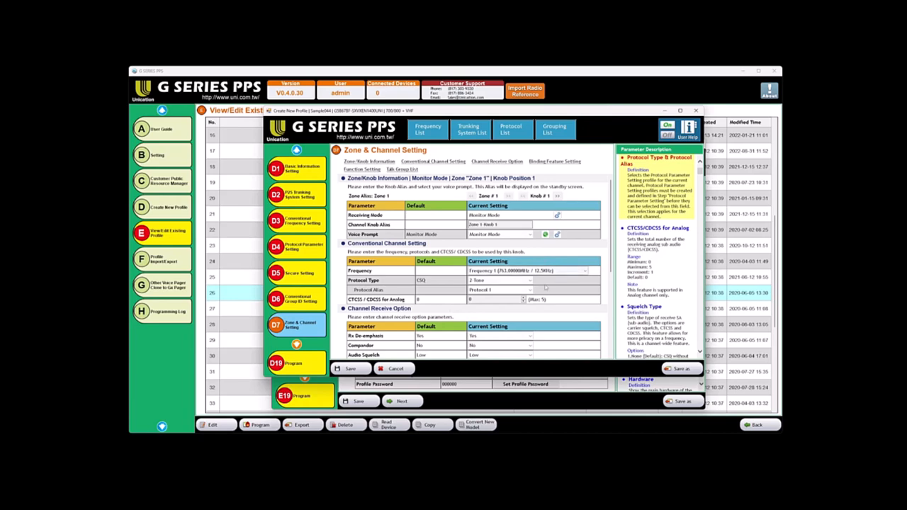
# Step: Assign TGID List 1 (Group 1, 138.5/569.1 Hz) as knob 1's talk group list
pyautogui.scroll(-3)
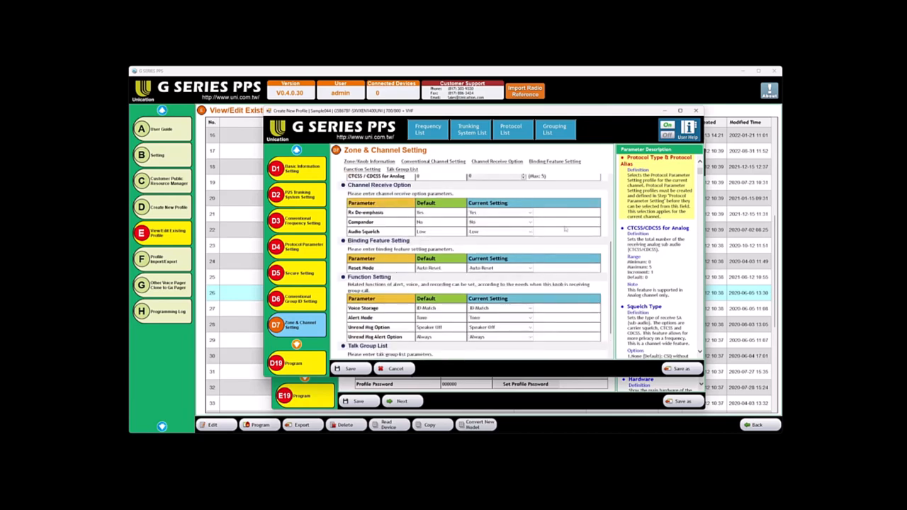
pyautogui.scroll(-3)
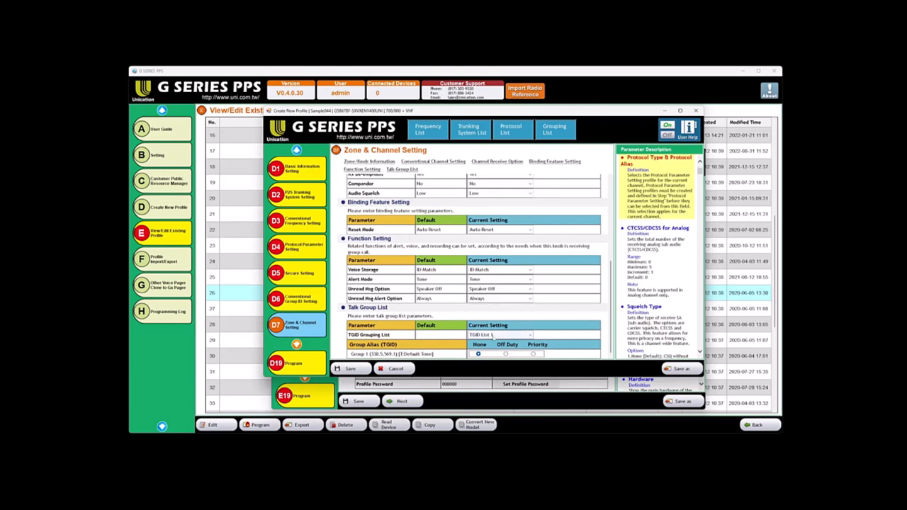
pyautogui.click(496, 335)
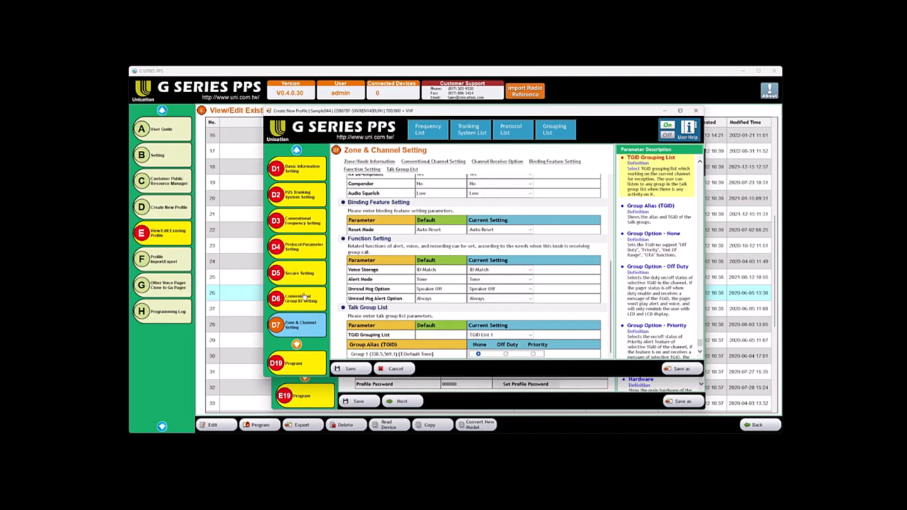
# Step: Add Group 2 with 2-Tone 138.5/433.7 Hz to the conventional group ID list
pyautogui.click(296, 300)
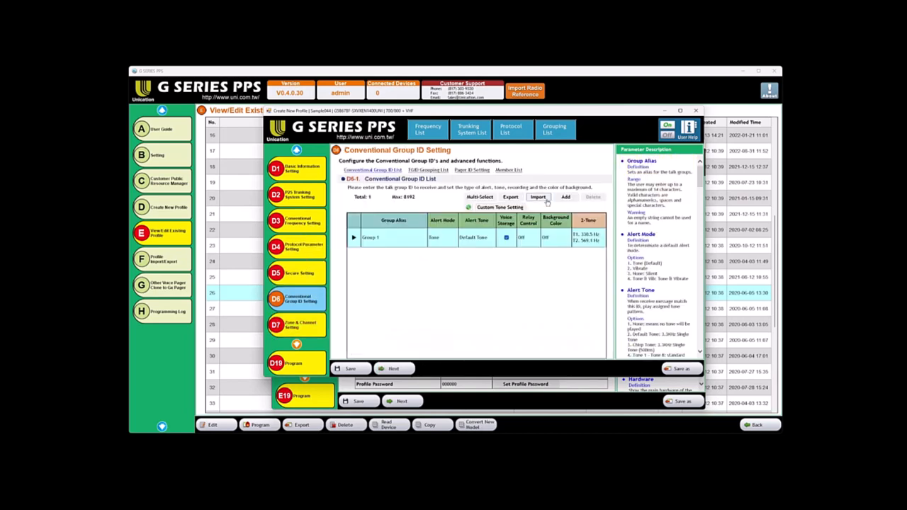
pyautogui.click(565, 197)
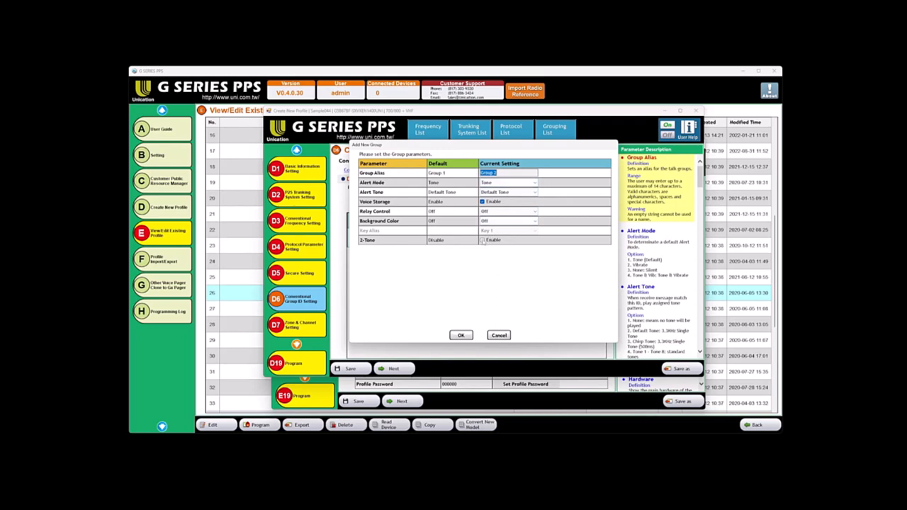
pyautogui.click(482, 241)
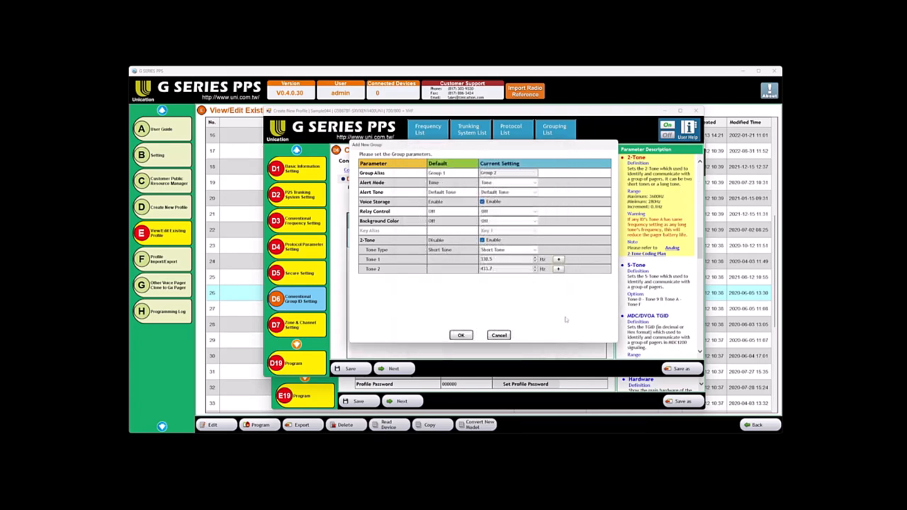
pyautogui.click(461, 334)
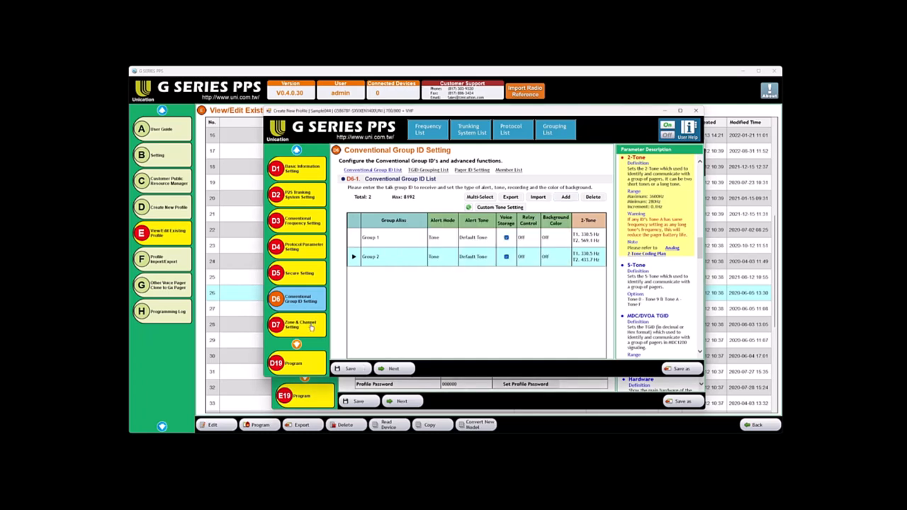
pyautogui.click(298, 324)
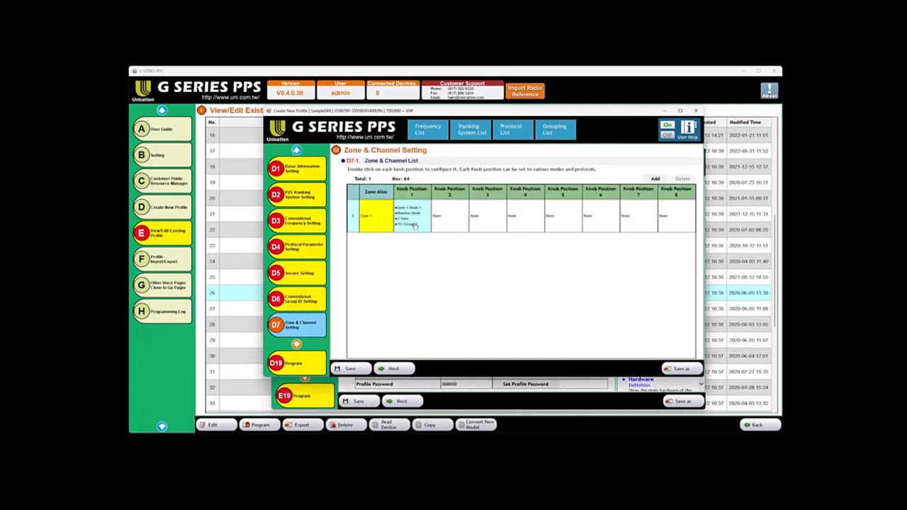
# Step: Create TGID List 1 in the grouping list containing Group 1 and Group 2
pyautogui.doubleClick(411, 215)
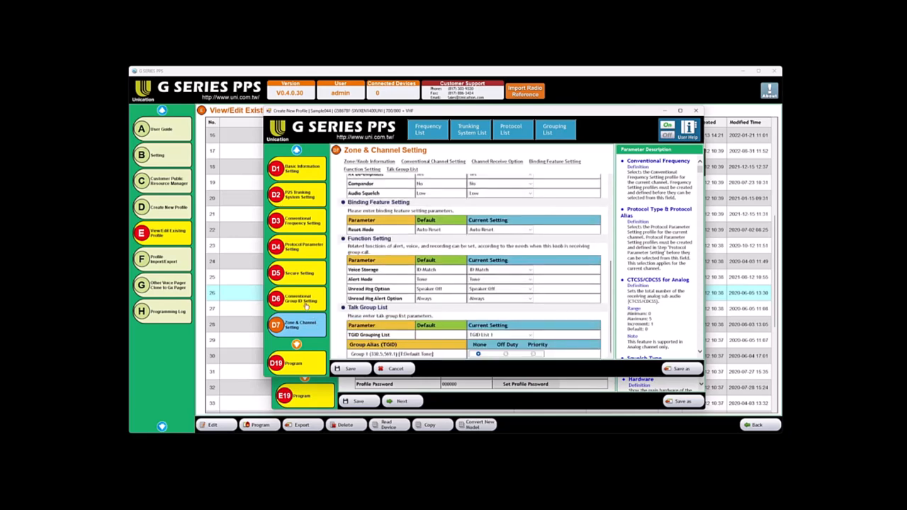
pyautogui.click(296, 298)
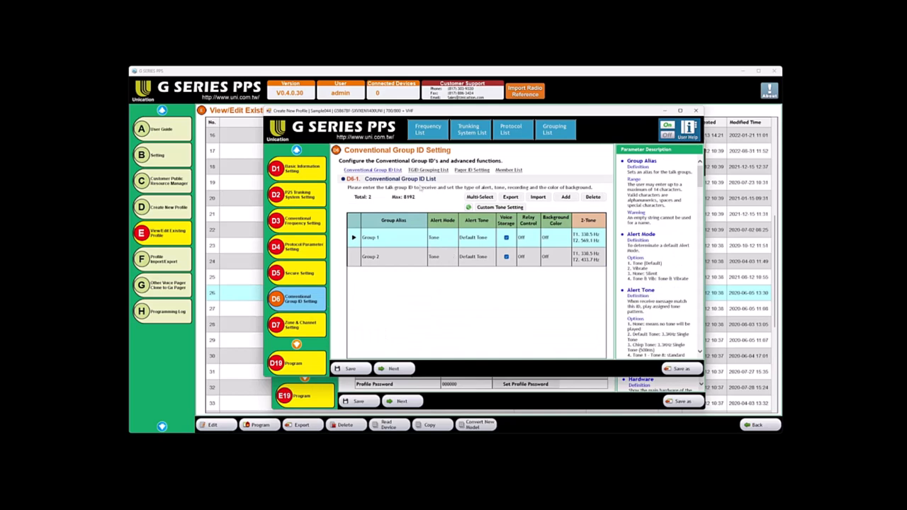
pyautogui.click(426, 170)
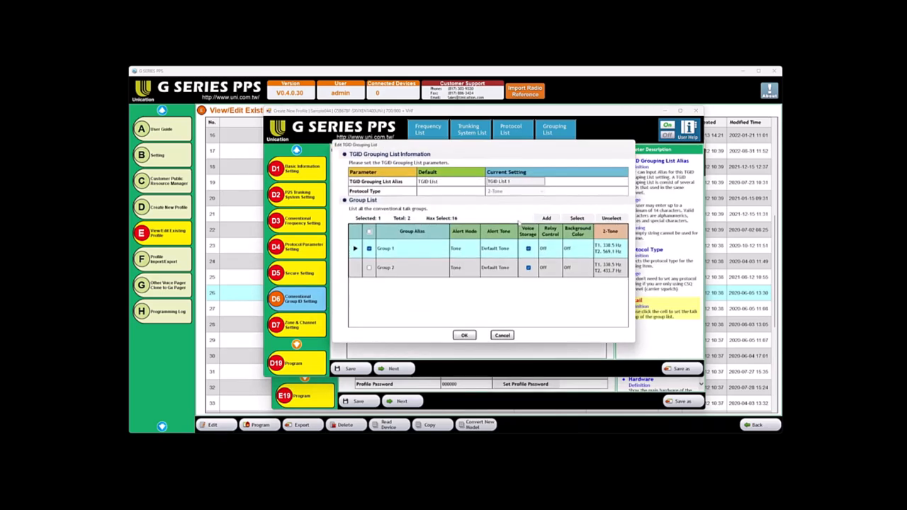
pyautogui.click(369, 267)
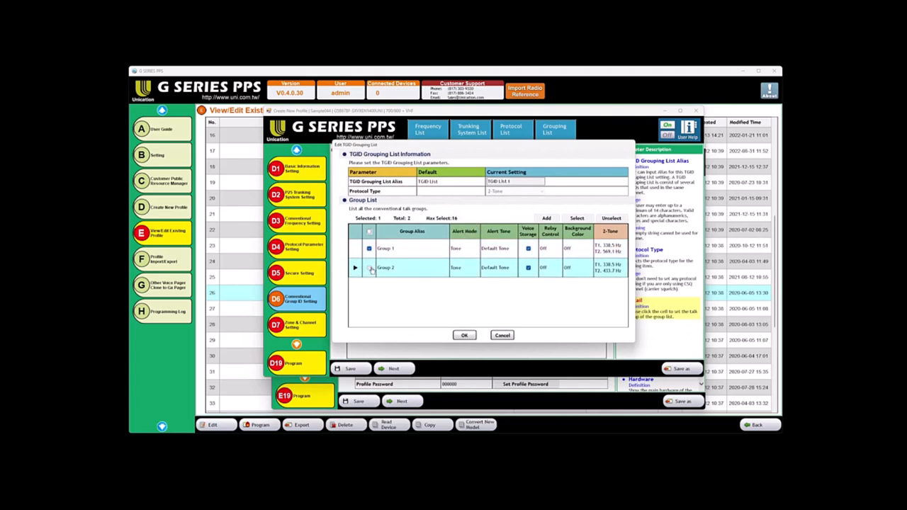
pyautogui.click(464, 335)
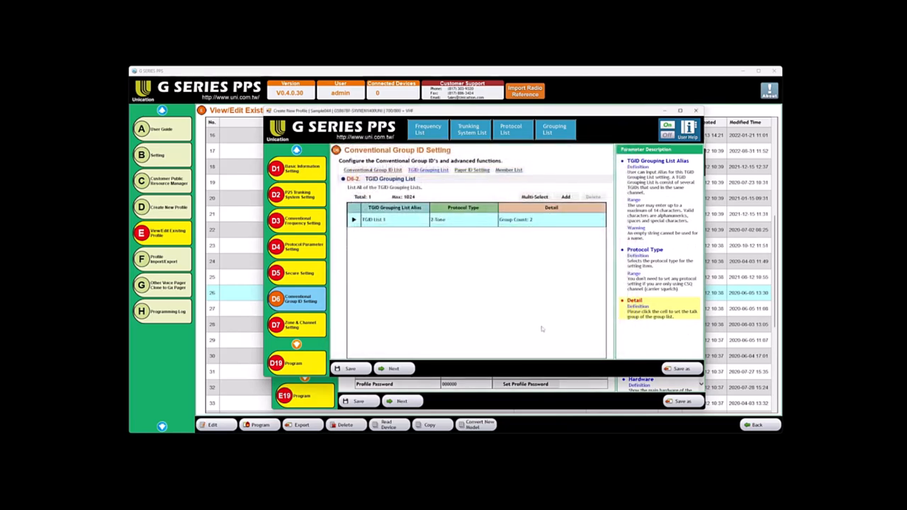
pyautogui.click(295, 325)
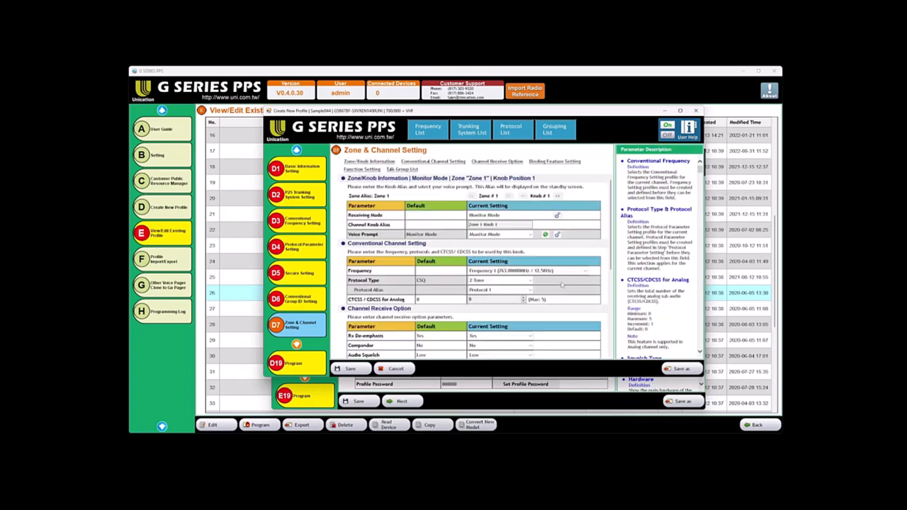
# Step: Check the channel's Talk Group List shows TGID List 1 with Groups 1 and 2
pyautogui.scroll(-3)
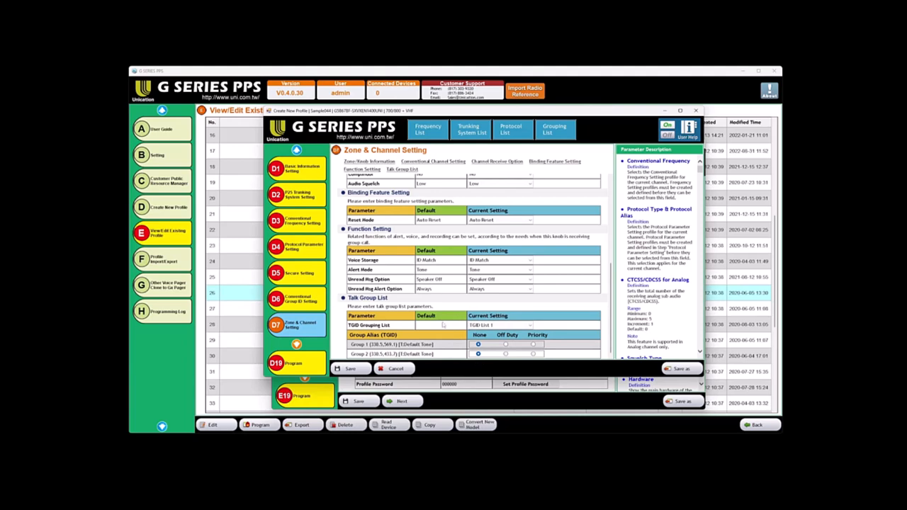
pyautogui.click(276, 299)
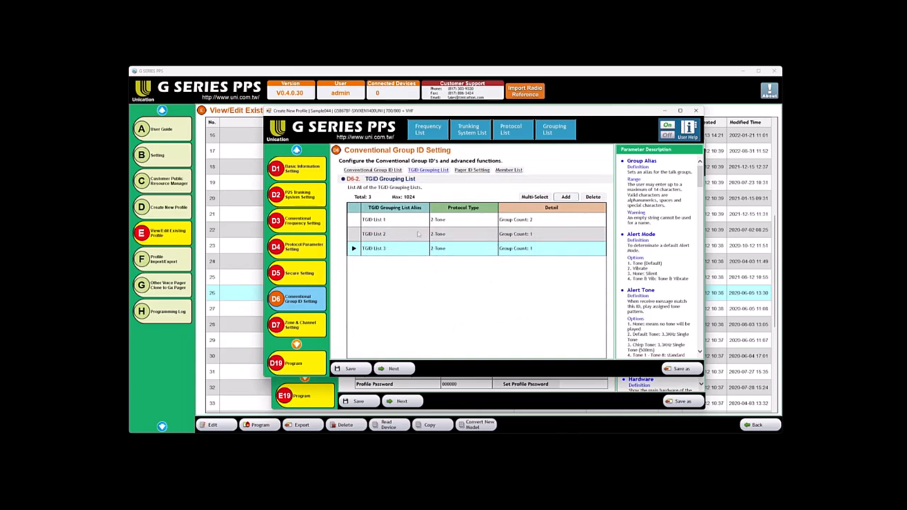
pyautogui.moveTo(408, 265)
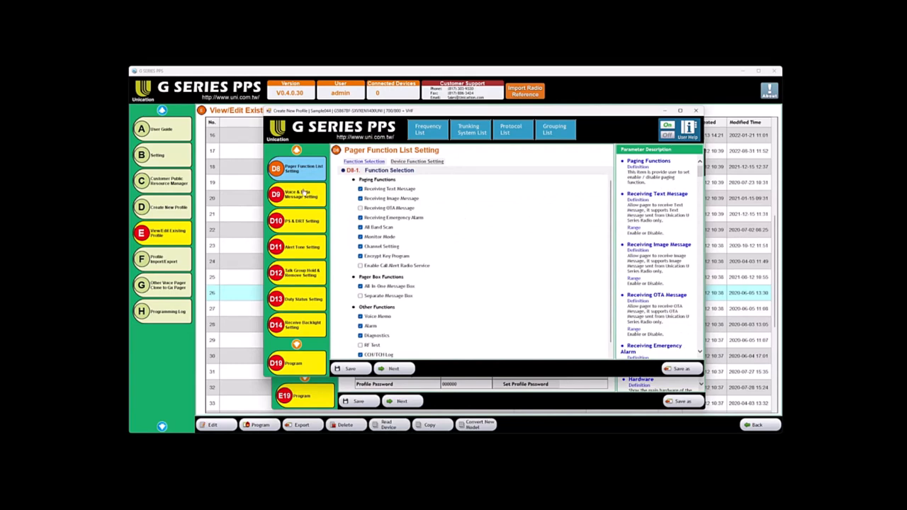
# Step: Pass through the Voice & Data Message page to the Alert Tone Setting page
pyautogui.click(297, 194)
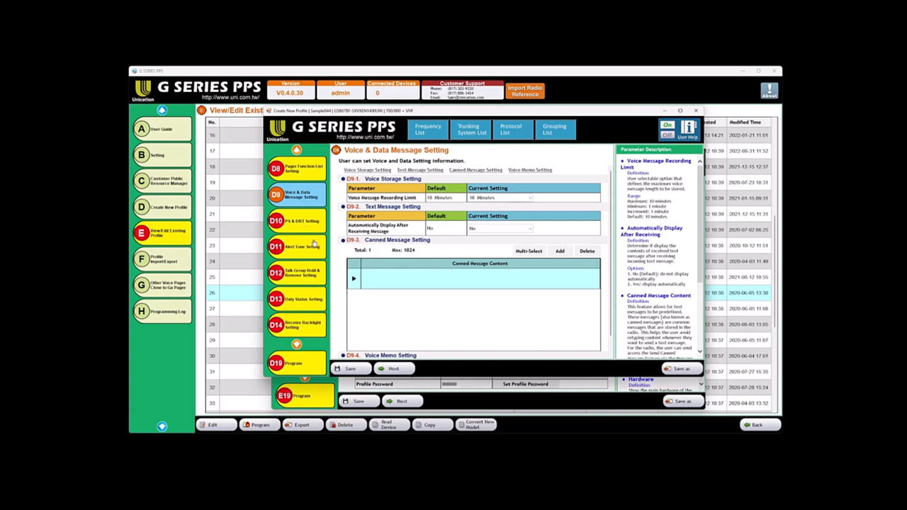
pyautogui.click(276, 246)
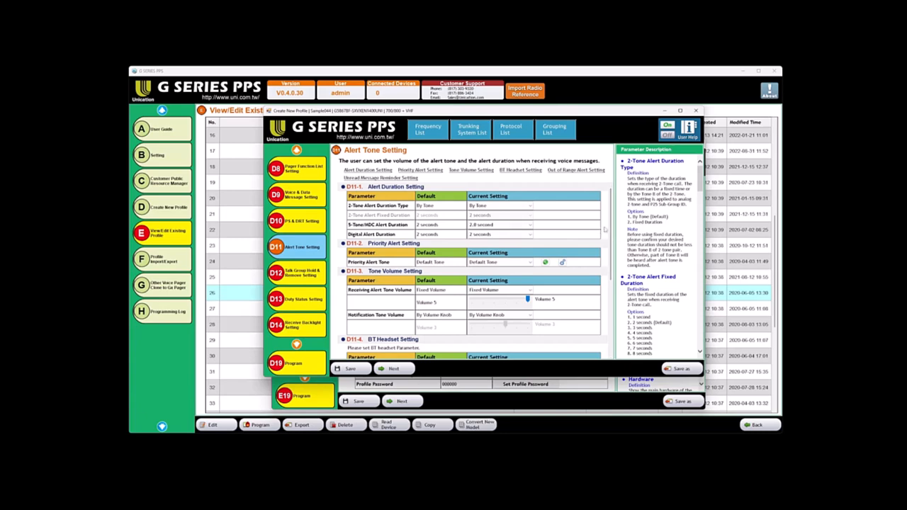
# Step: Scroll through alert tone durations, then show the Talk Group Hold & Remove page
pyautogui.scroll(-3)
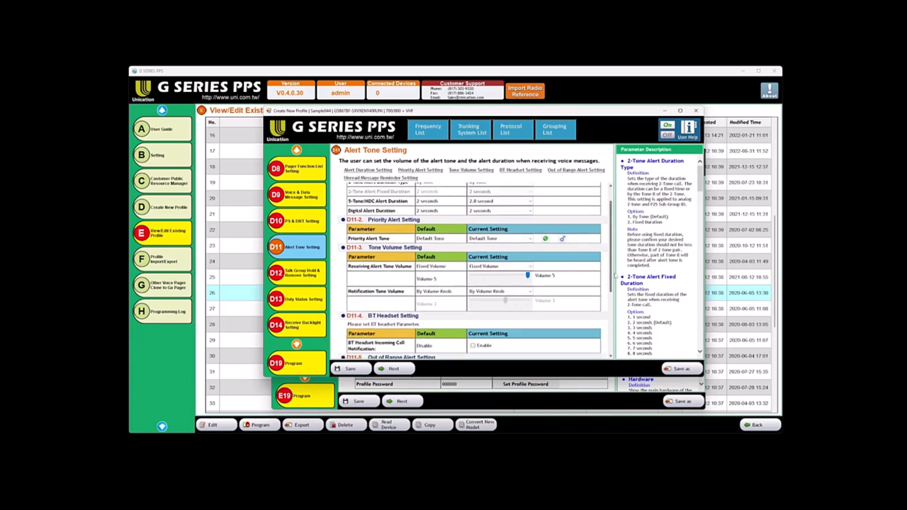
pyautogui.scroll(-3)
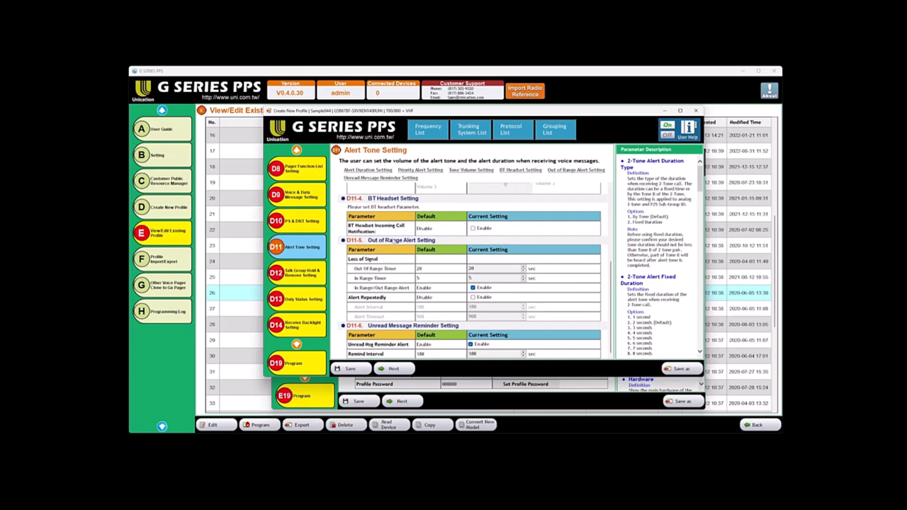
pyautogui.moveTo(364, 266)
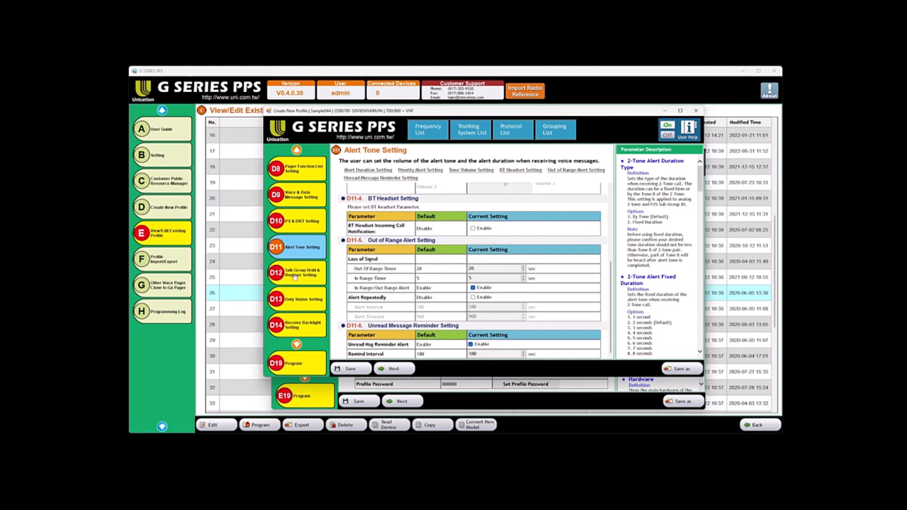
pyautogui.click(275, 273)
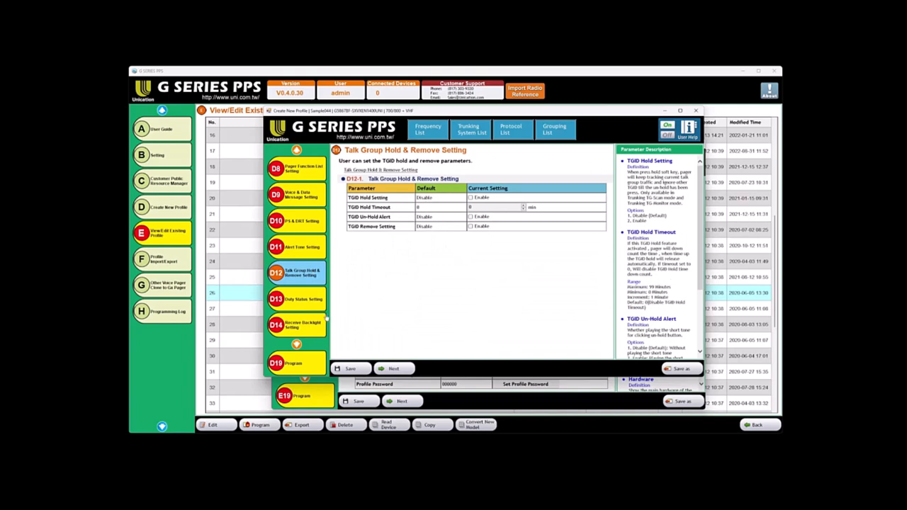
# Step: Step through duty status, backlight, key/LED, display and Standard home screen pages to Program
pyautogui.click(296, 298)
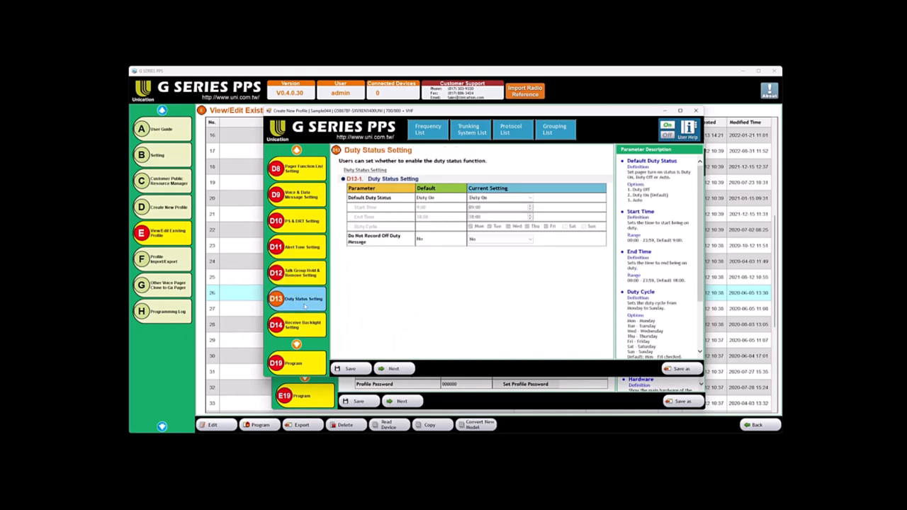
pyautogui.click(275, 324)
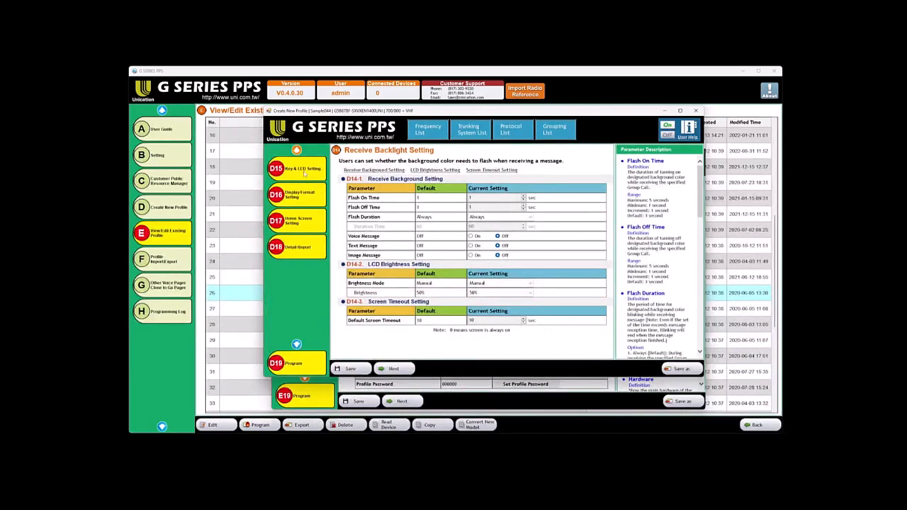
pyautogui.click(297, 168)
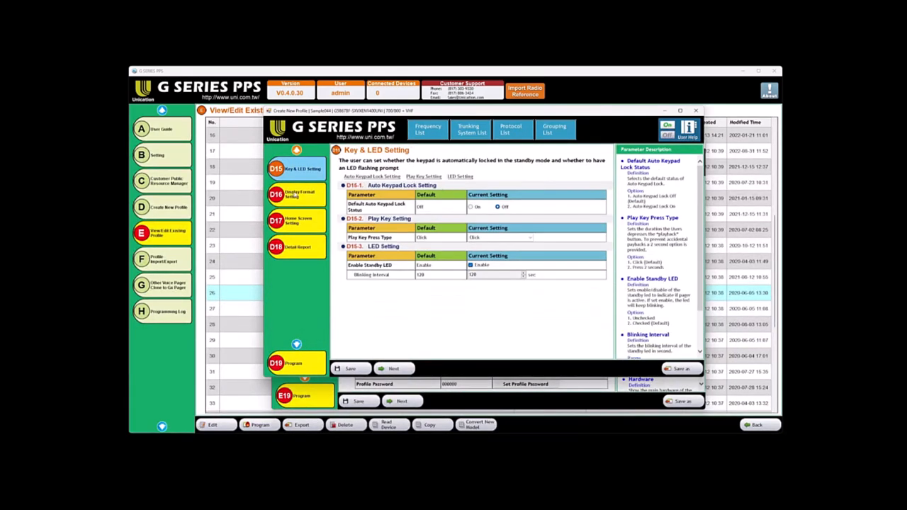
pyautogui.click(276, 195)
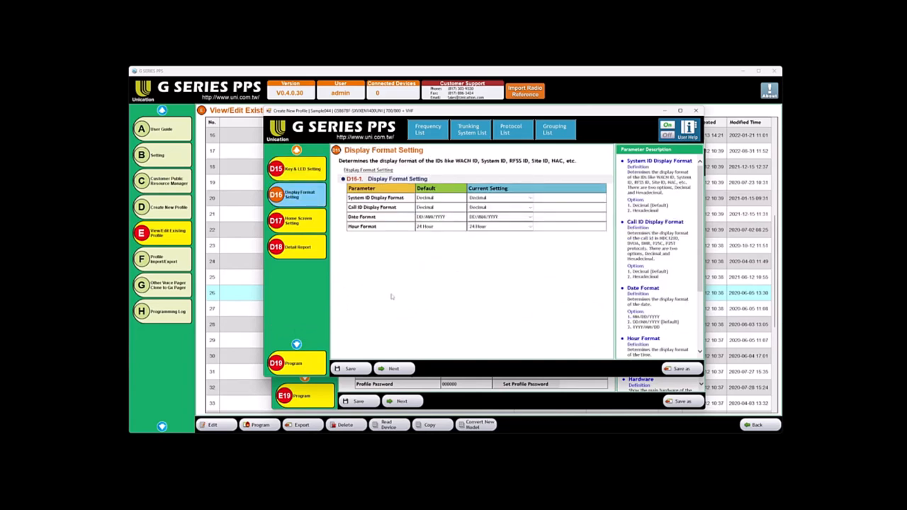
pyautogui.click(276, 220)
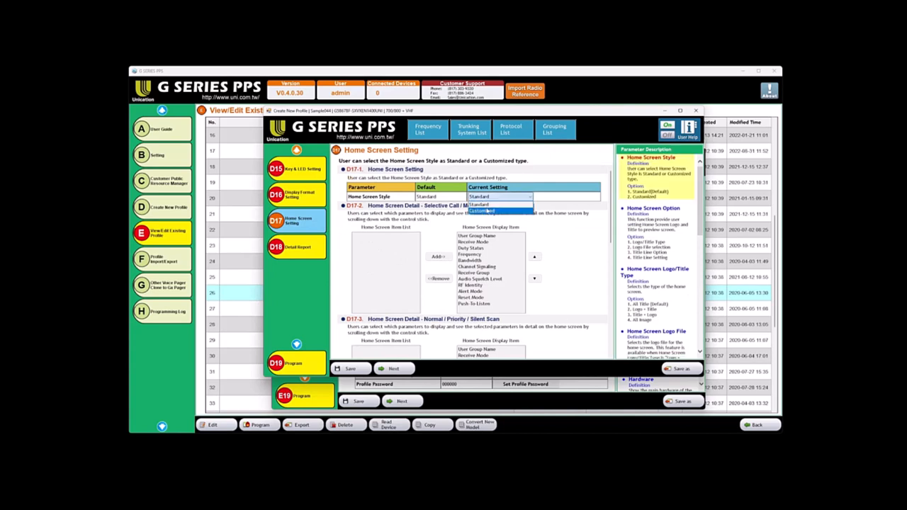
pyautogui.click(482, 211)
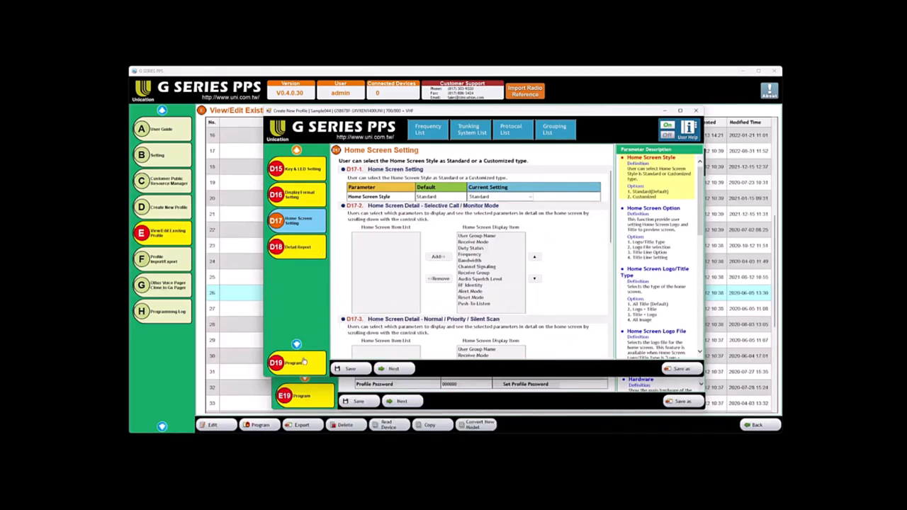
pyautogui.click(296, 362)
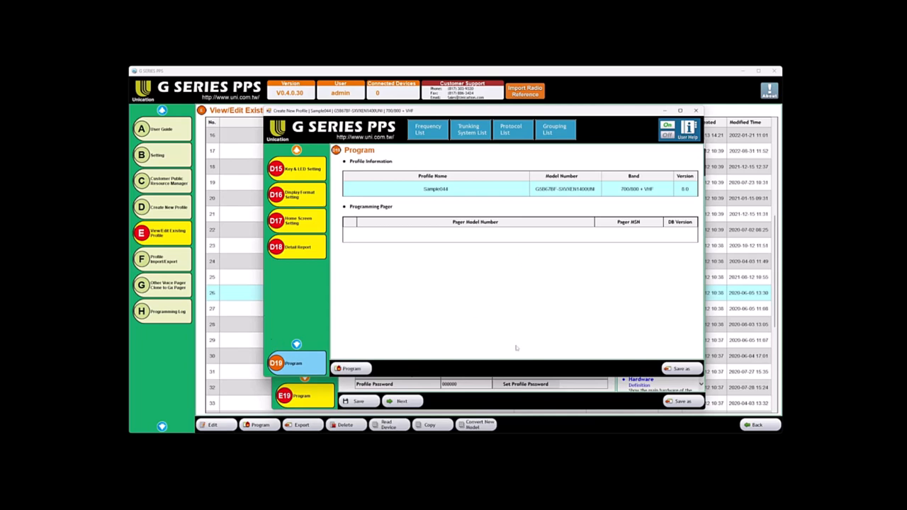
pyautogui.moveTo(473, 159)
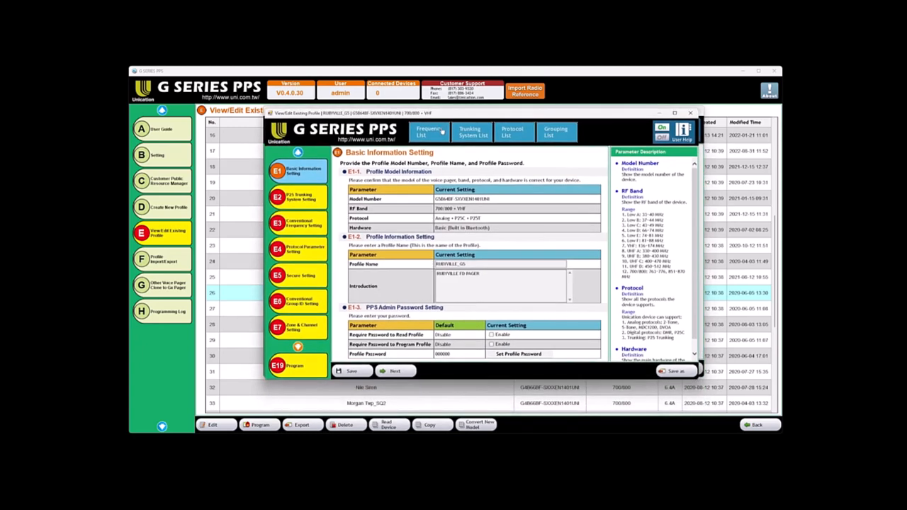
# Step: Review the talk groups of both P25 trunking systems, holding 54 and 53 TGIDs
pyautogui.click(276, 197)
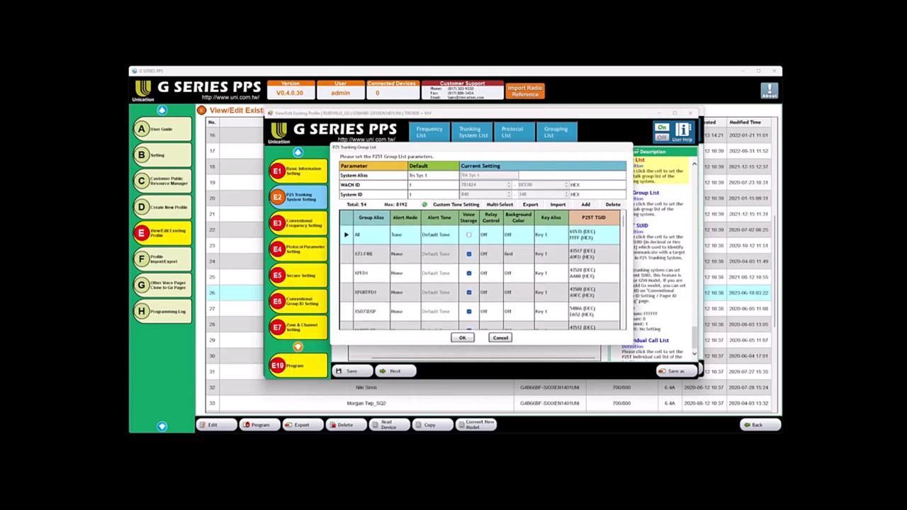
pyautogui.click(463, 338)
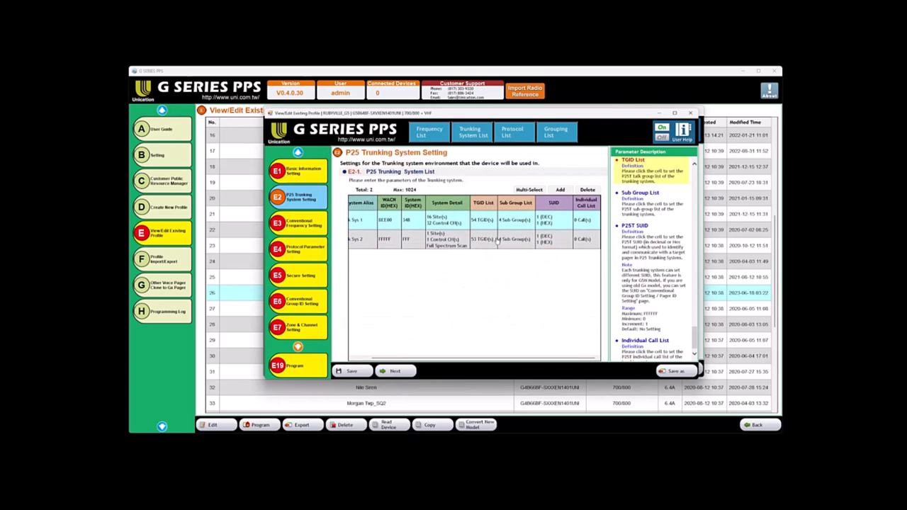
pyautogui.click(516, 240)
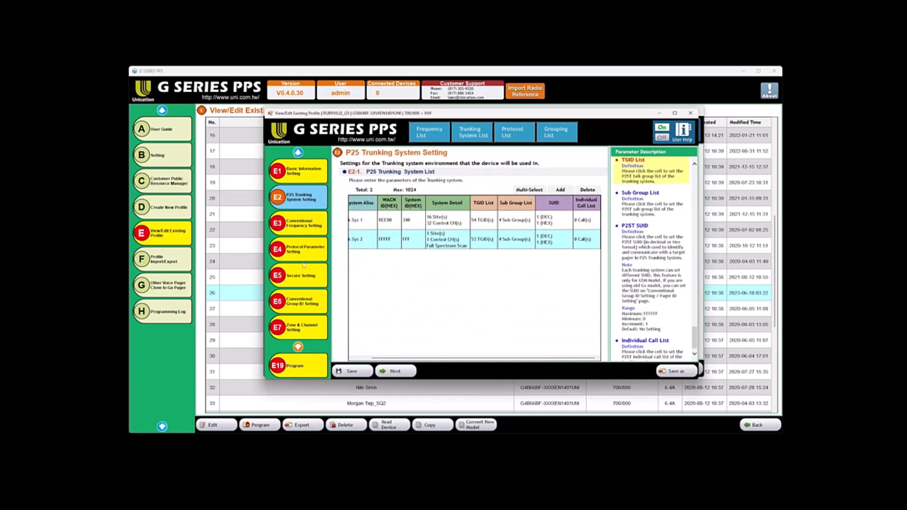
pyautogui.click(277, 327)
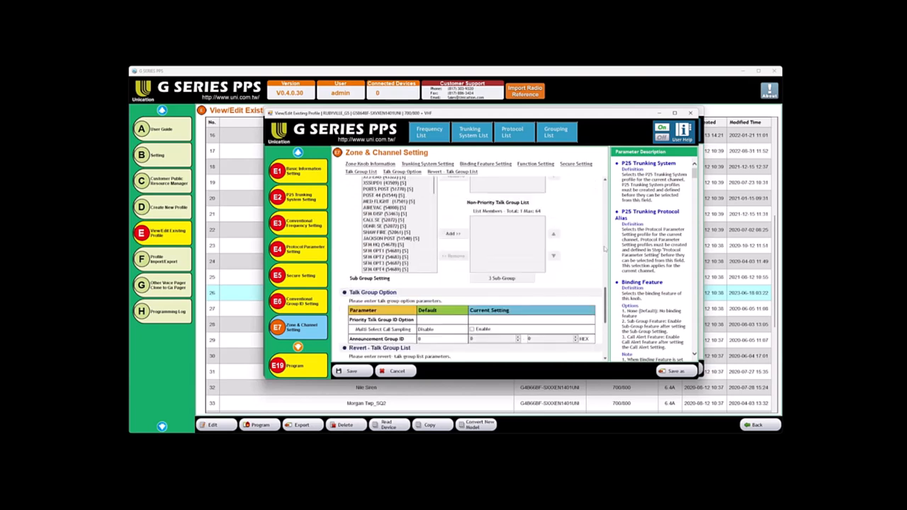
# Step: Scroll to voice buffering, alert mode and secure settings, with encrypted voice disabled
pyautogui.scroll(-3)
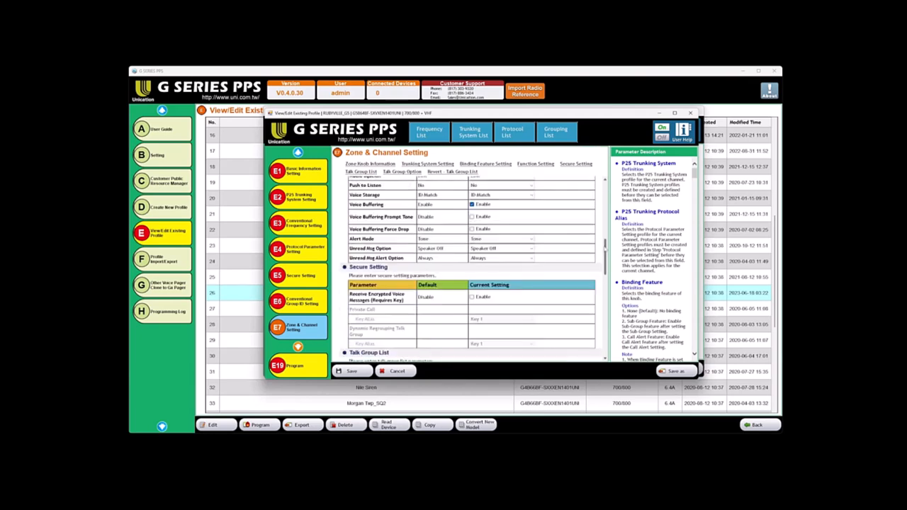